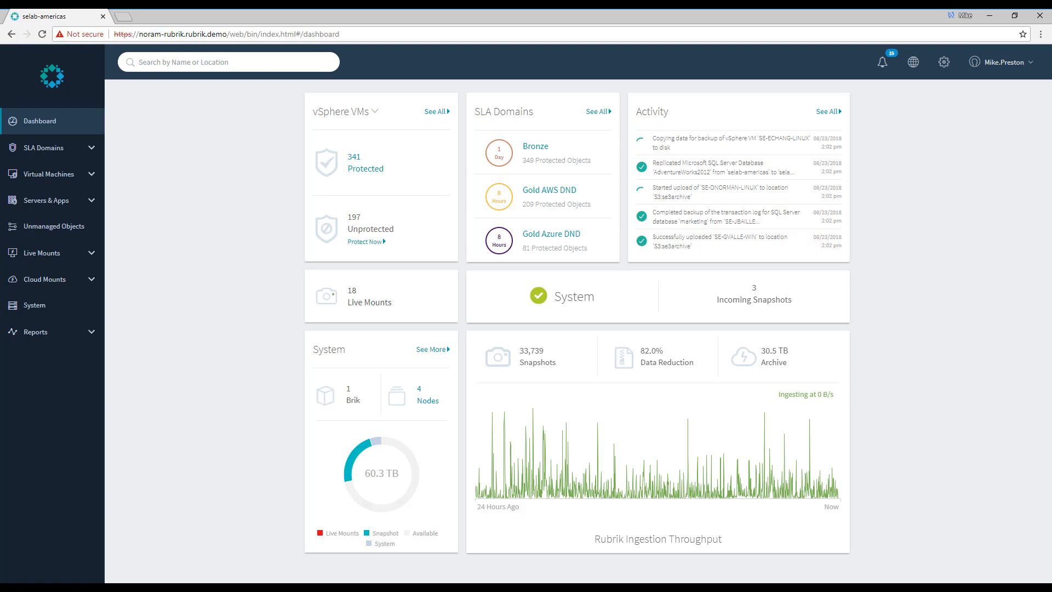
{"action": "mouse_move", "coordinate": [228, 288]}
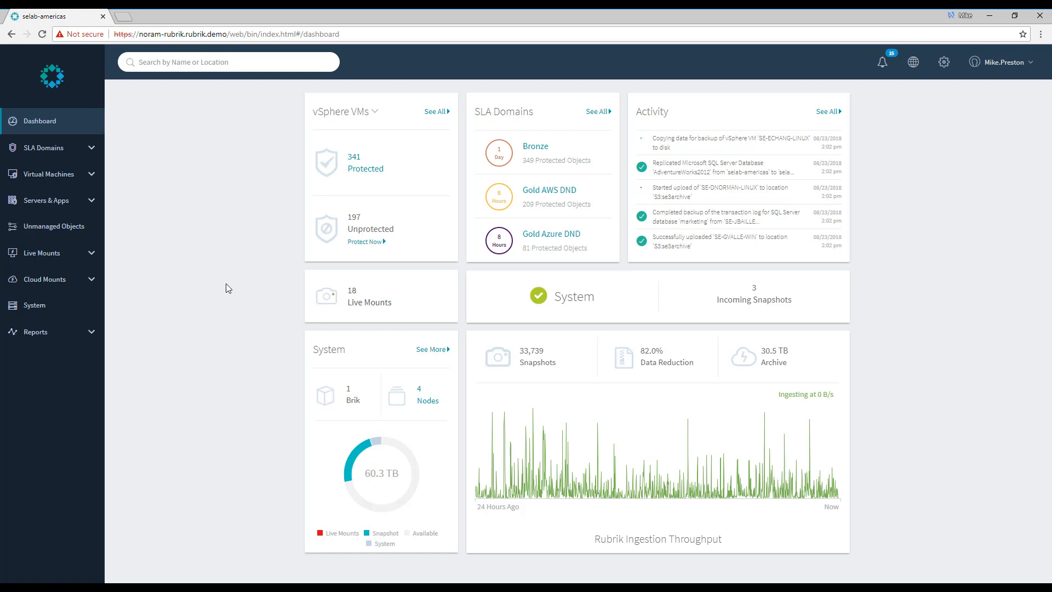
Step: Search the SQL Server DBs list under Servers & Apps for the 'se-mpre' host
{"action": "left_click", "coordinate": [47, 199]}
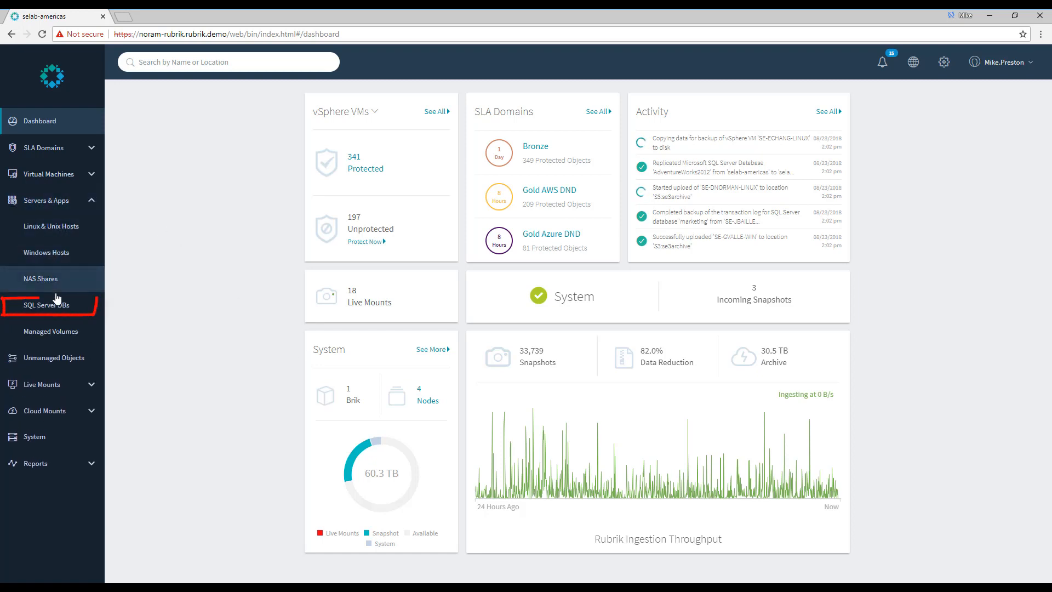
{"action": "left_click", "coordinate": [46, 304]}
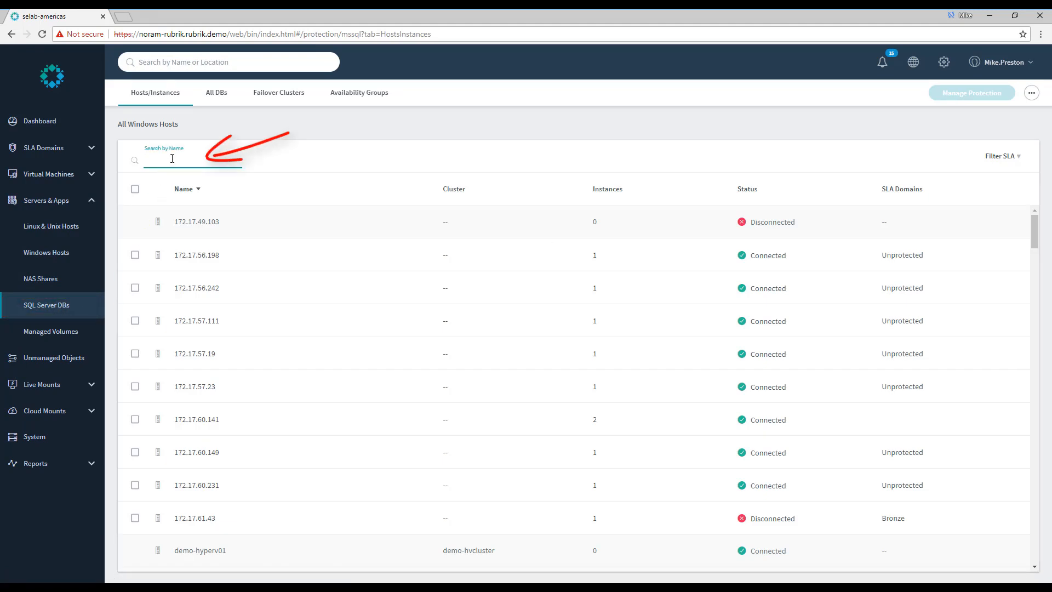
{"action": "type", "text": "se-mpre"}
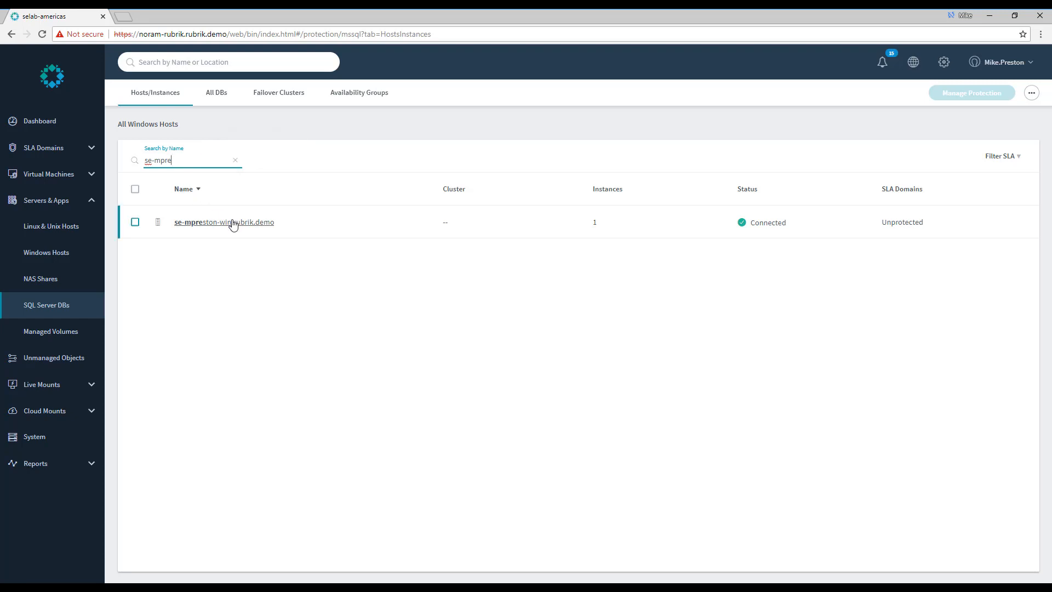
Step: Drill from the Windows host into MSSQLSERVER and the AdventureWorks2012 database
{"action": "left_click", "coordinate": [224, 222]}
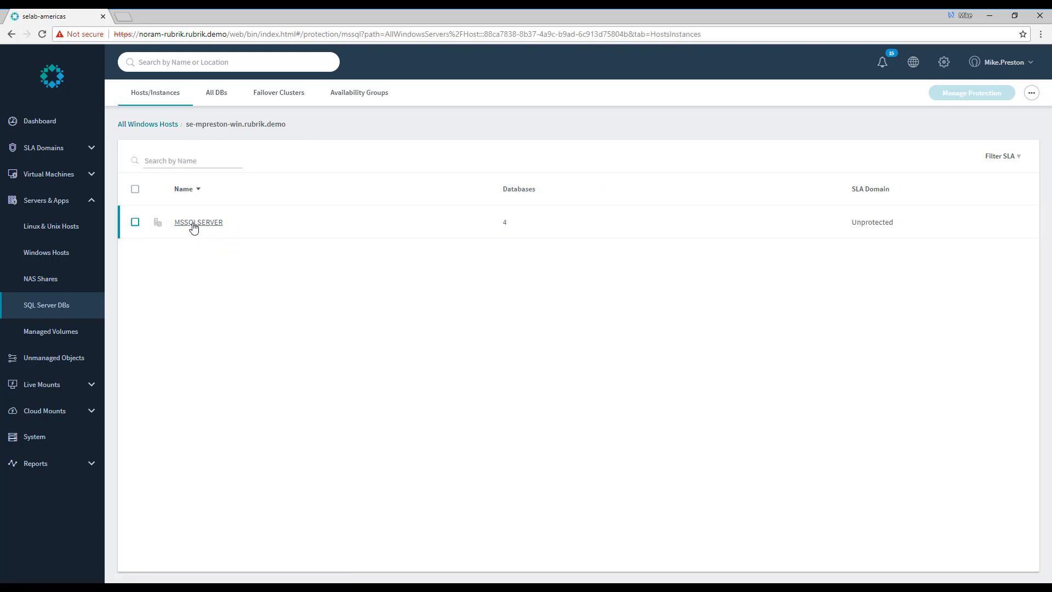
{"action": "left_click", "coordinate": [199, 222]}
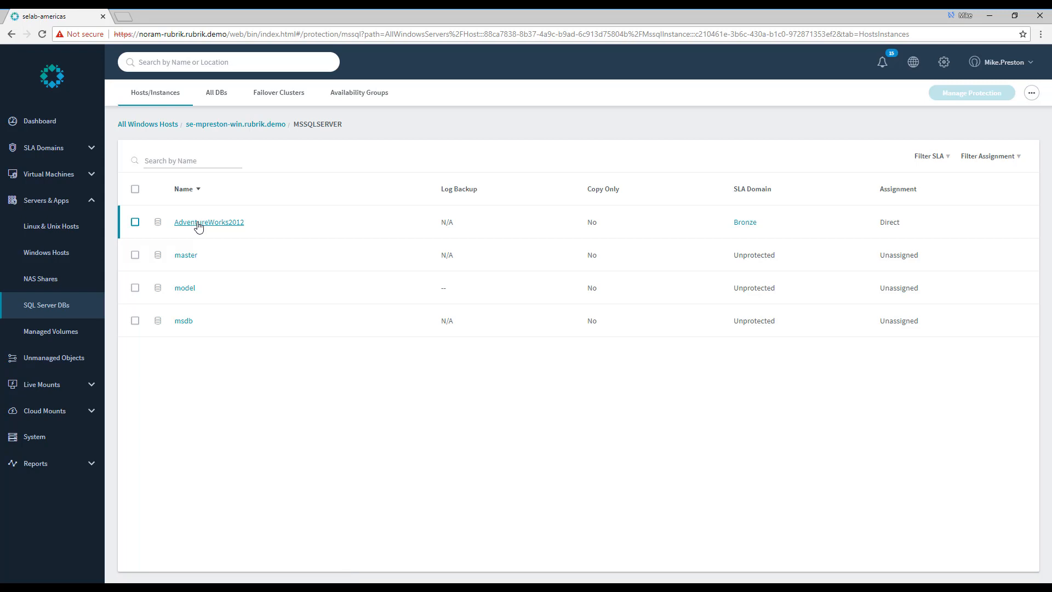
{"action": "mouse_move", "coordinate": [206, 227]}
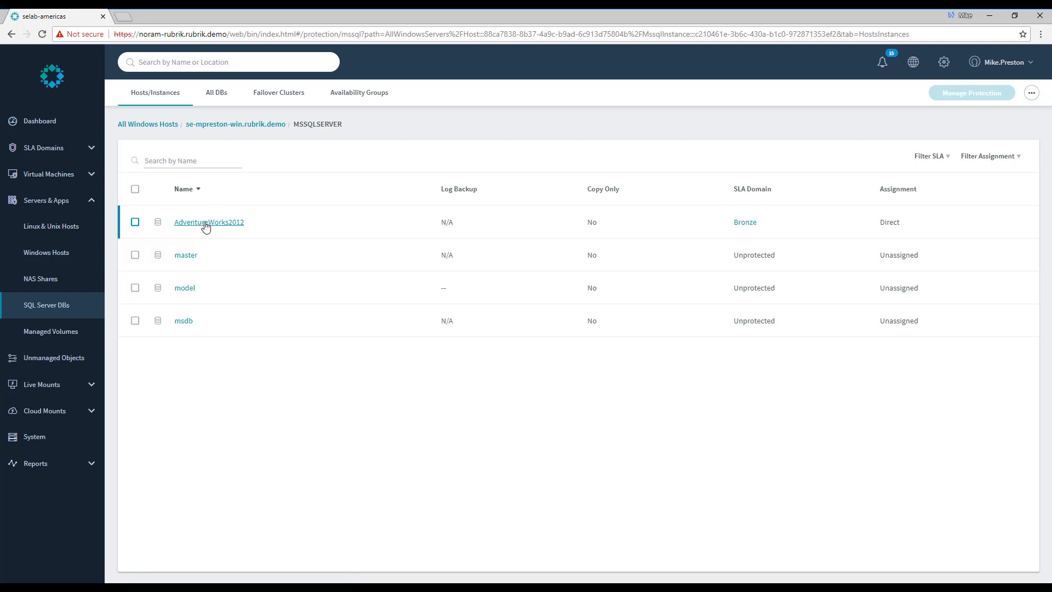
{"action": "left_click", "coordinate": [208, 222]}
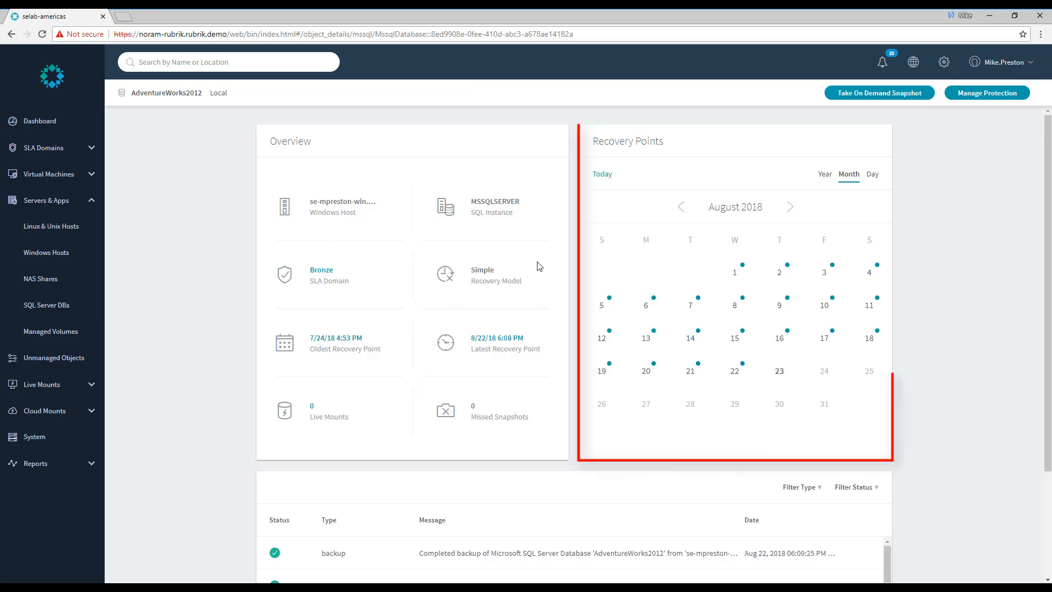
{"action": "mouse_move", "coordinate": [861, 324]}
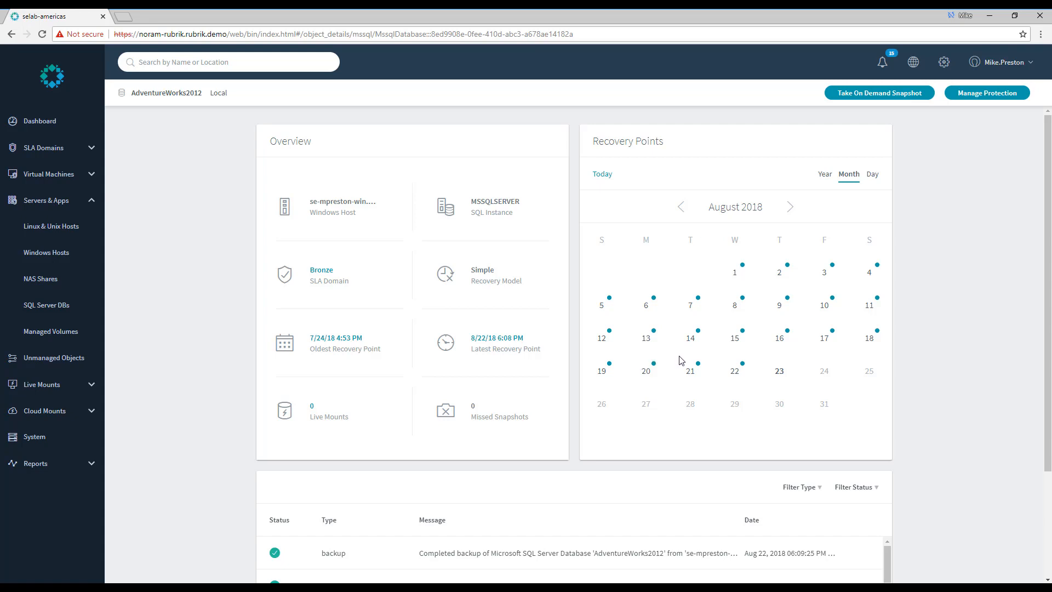
Step: Show the AdventureWorks2012 recovery points for August 21, 2018
{"action": "left_click", "coordinate": [689, 370]}
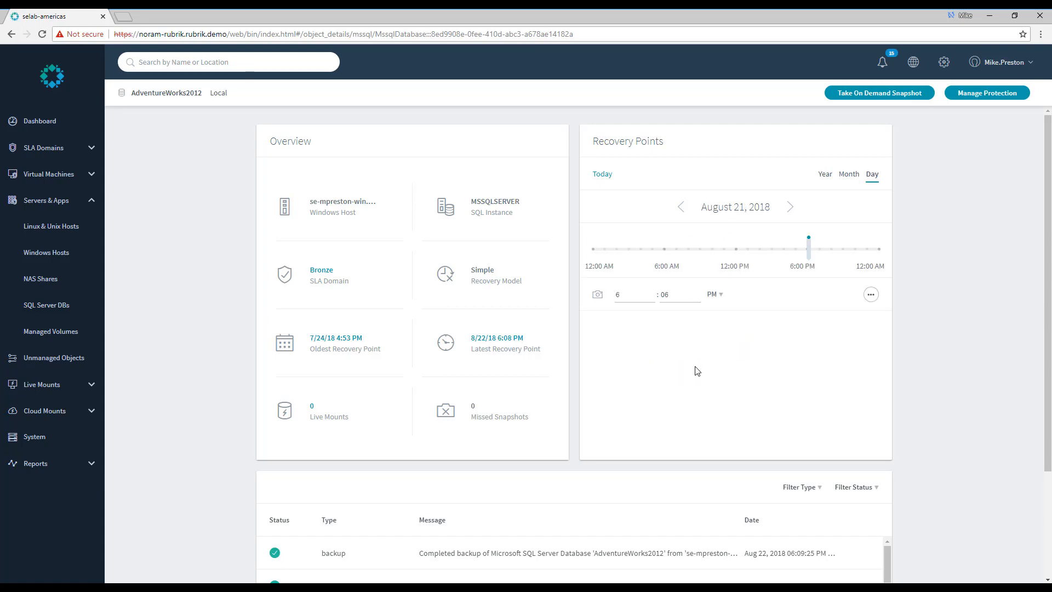
{"action": "mouse_move", "coordinate": [767, 354]}
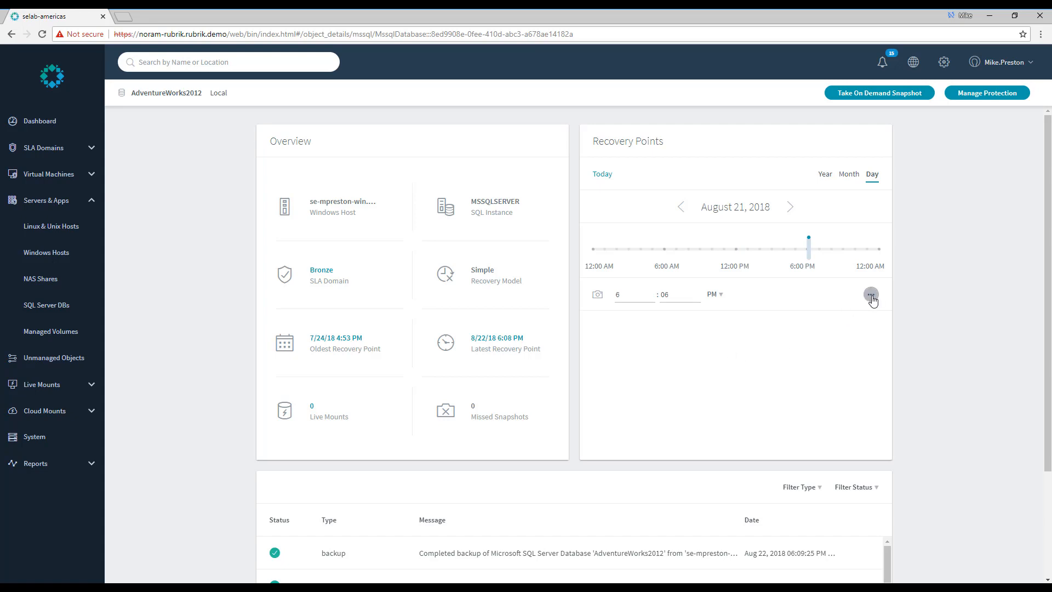
Step: Start a Mount of the 6:06 PM recovery point and choose the 'se-mpr' Windows host as target
{"action": "left_click", "coordinate": [871, 295]}
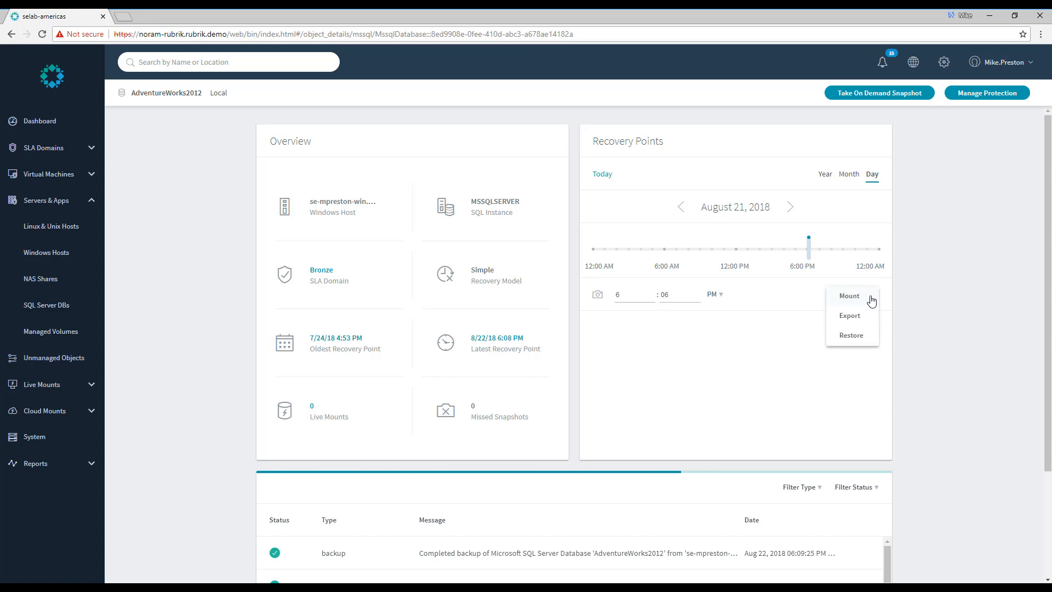
{"action": "left_click", "coordinate": [848, 295]}
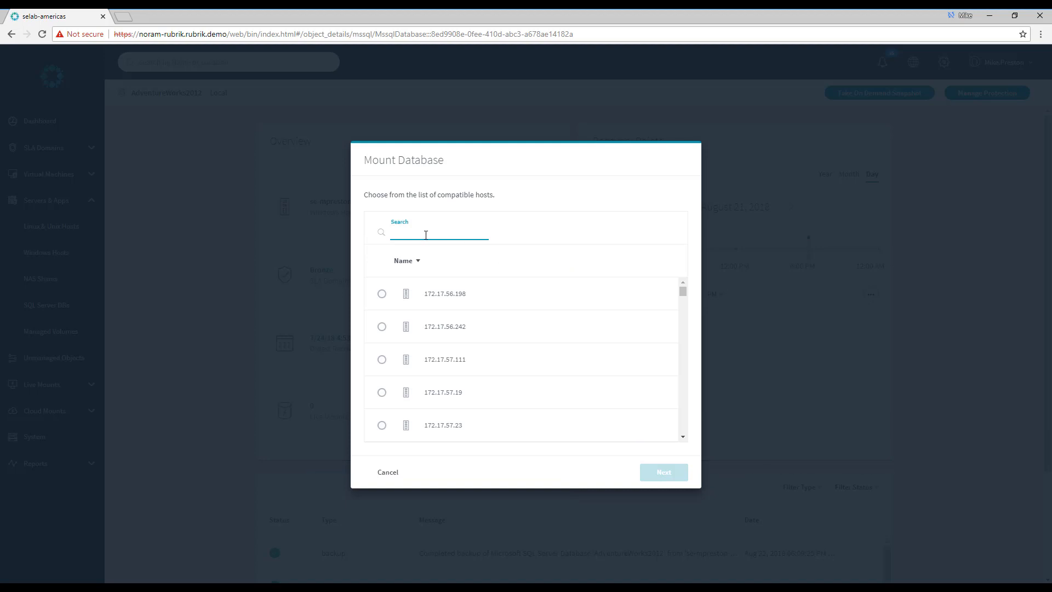
{"action": "type", "text": "se-mp"}
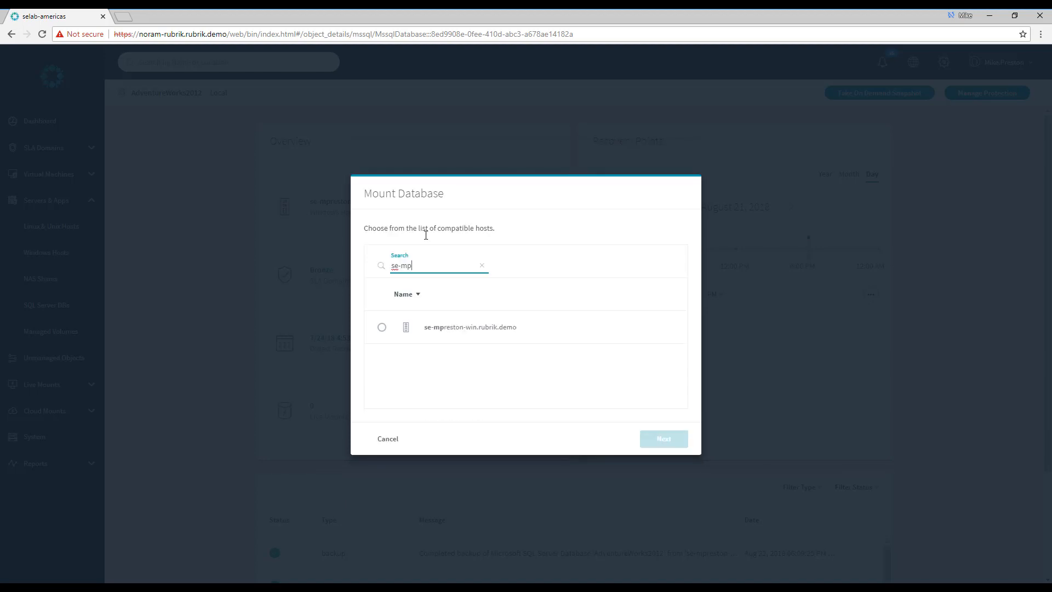
{"action": "type", "text": "r"}
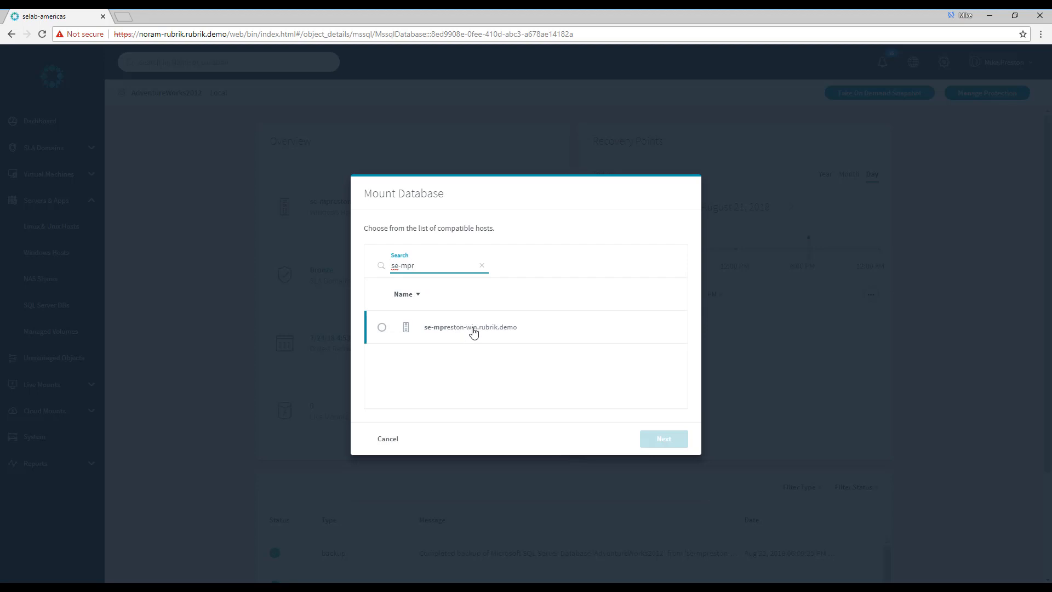
{"action": "left_click", "coordinate": [382, 327]}
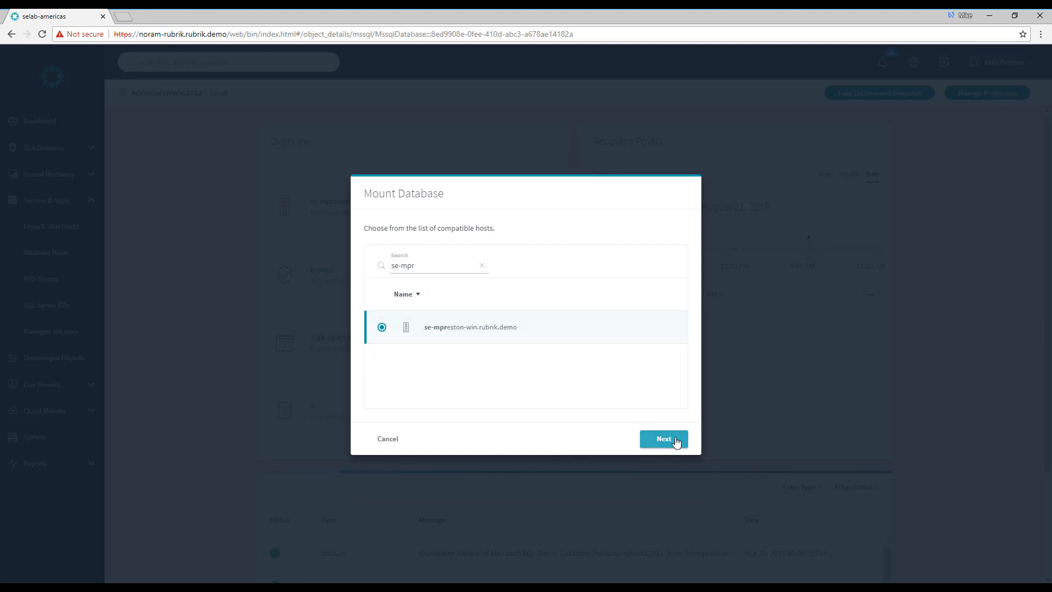
{"action": "left_click", "coordinate": [663, 439]}
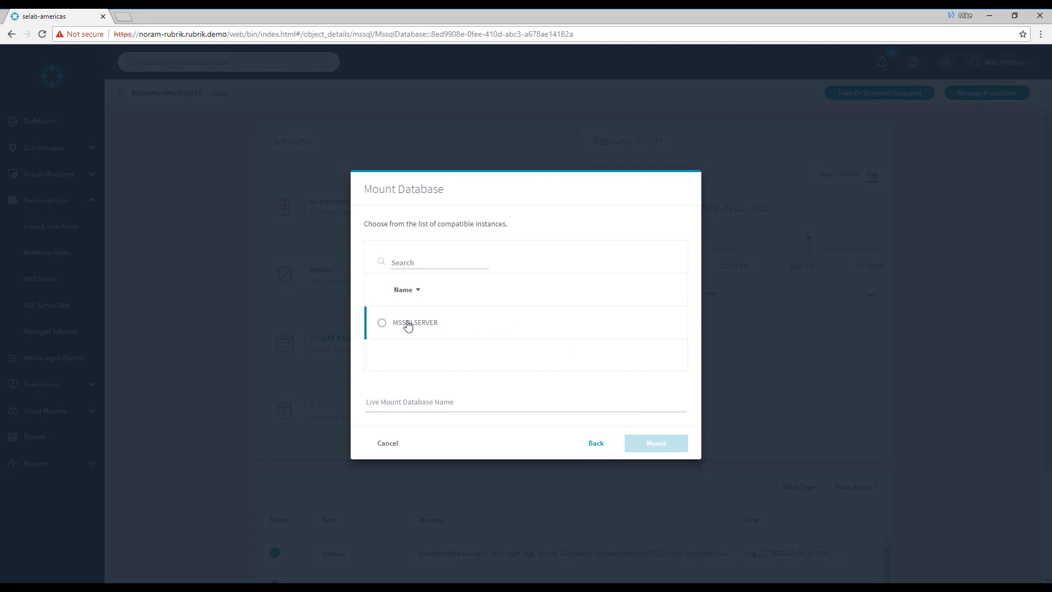
Step: Select the MSSQLSERVER instance, name the live mount August21 and submit it
{"action": "left_click", "coordinate": [381, 322]}
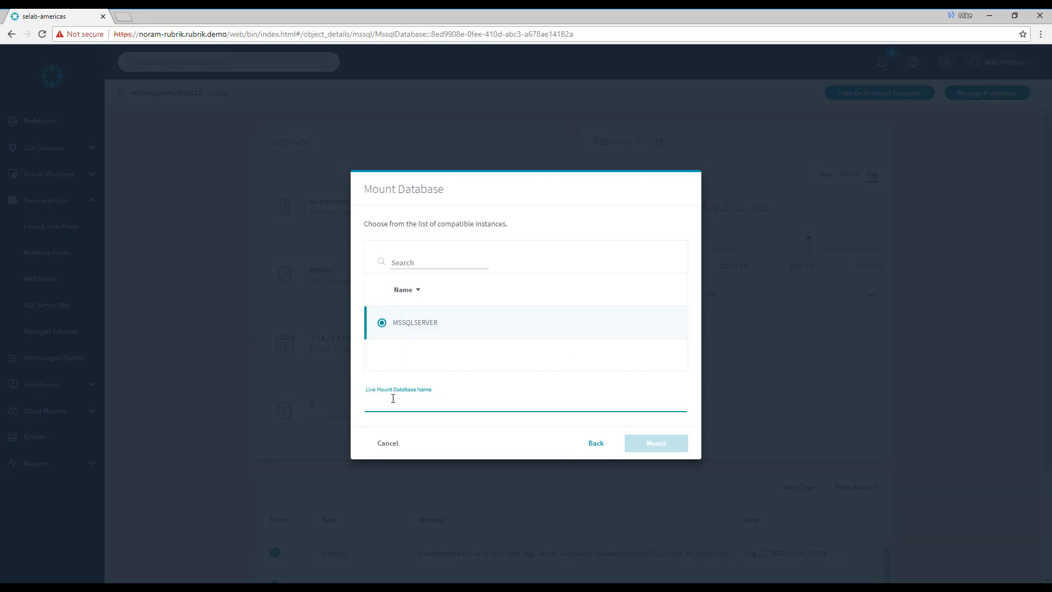
{"action": "type", "text": "August21"}
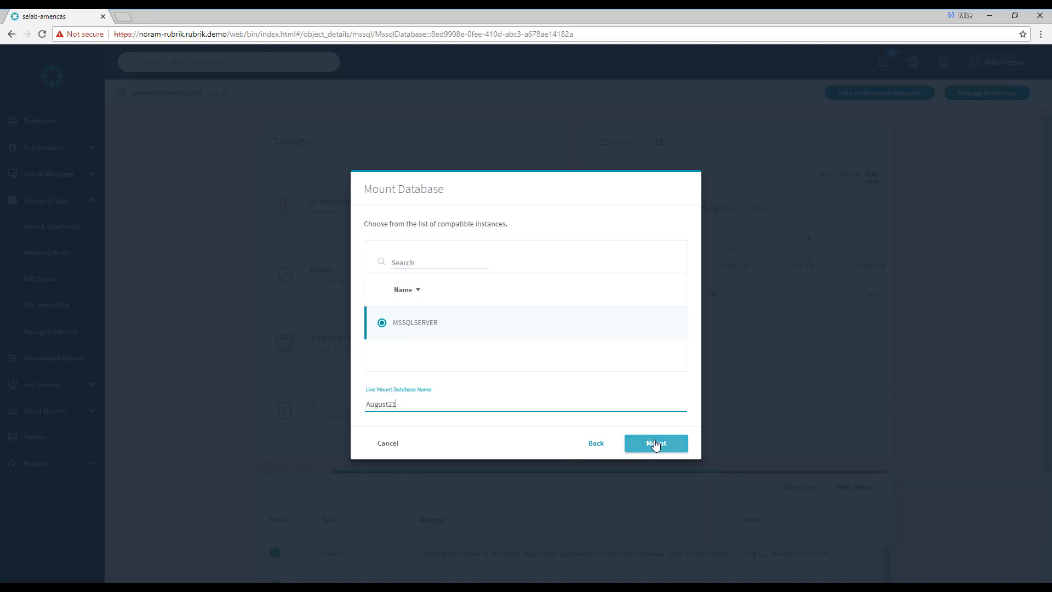
{"action": "left_click", "coordinate": [656, 442]}
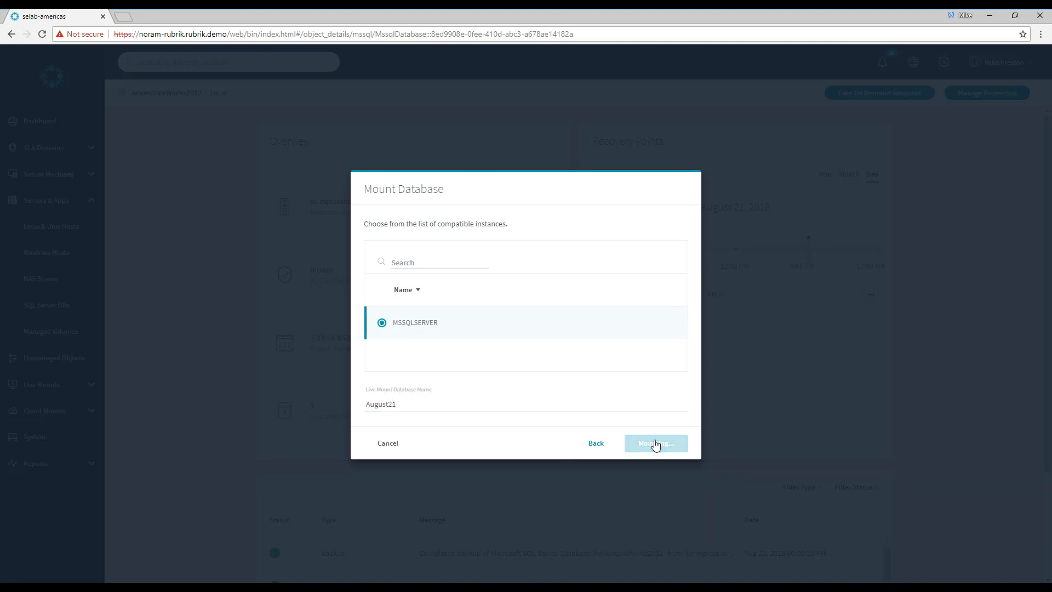
{"action": "left_click", "coordinate": [654, 442]}
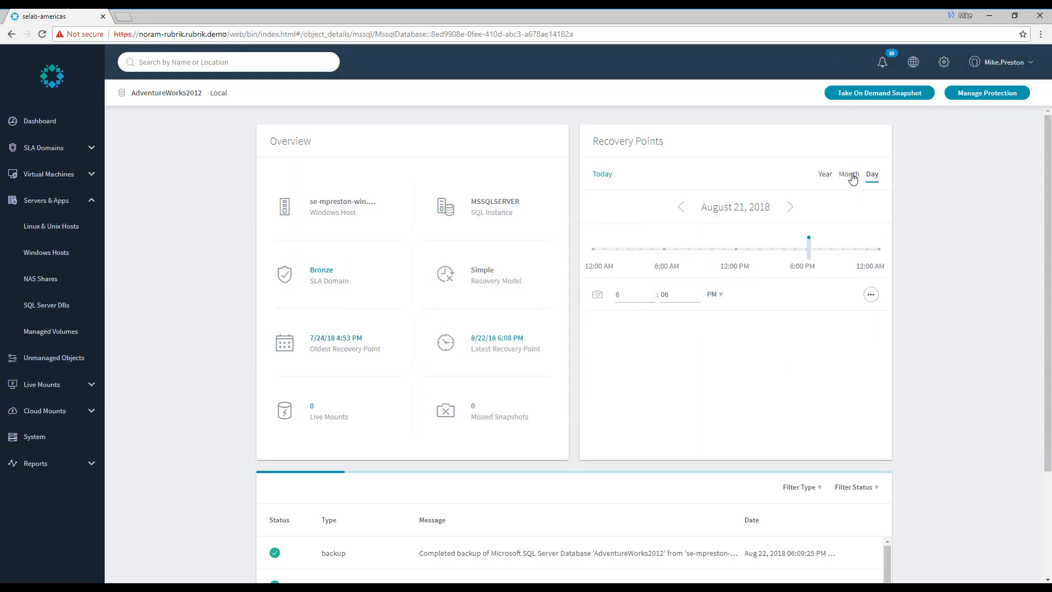
Step: Start a Mount of the August 20 6:02 PM recovery point onto the searched Windows host
{"action": "left_click", "coordinate": [848, 174]}
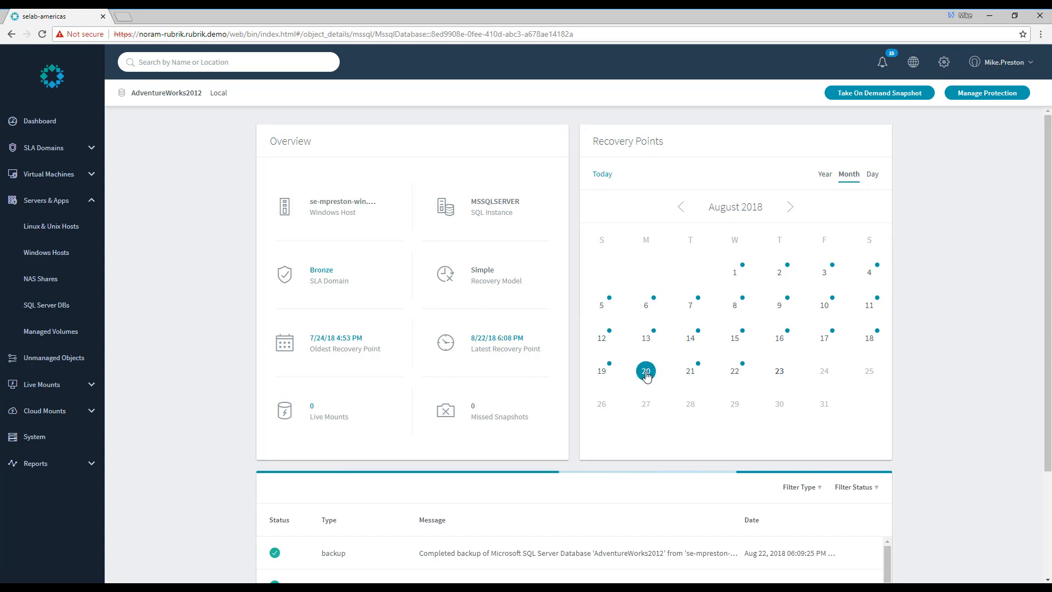
{"action": "left_click", "coordinate": [871, 174]}
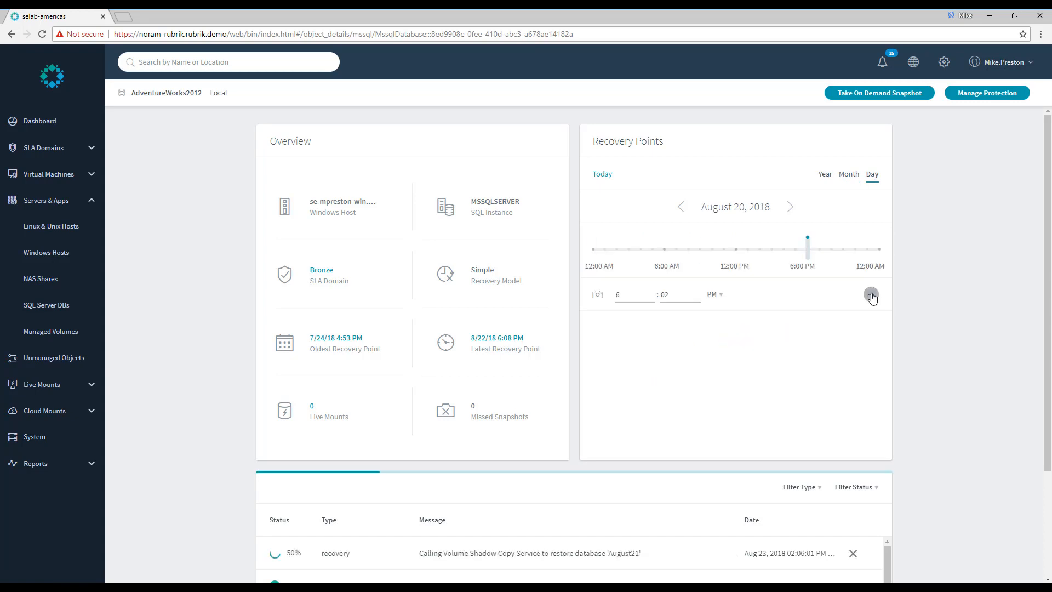
{"action": "left_click", "coordinate": [871, 296]}
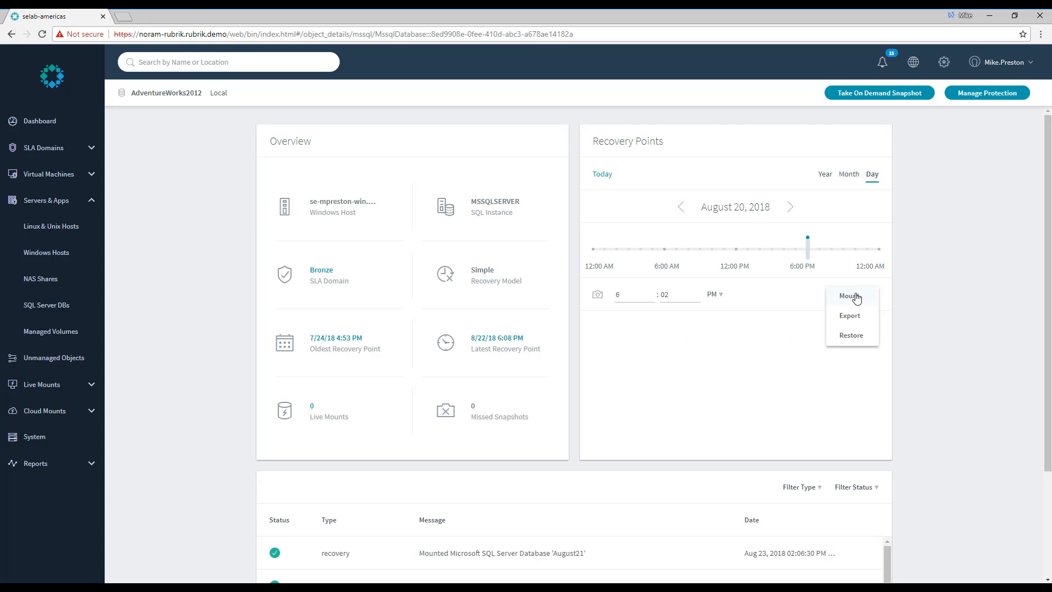
{"action": "left_click", "coordinate": [850, 296]}
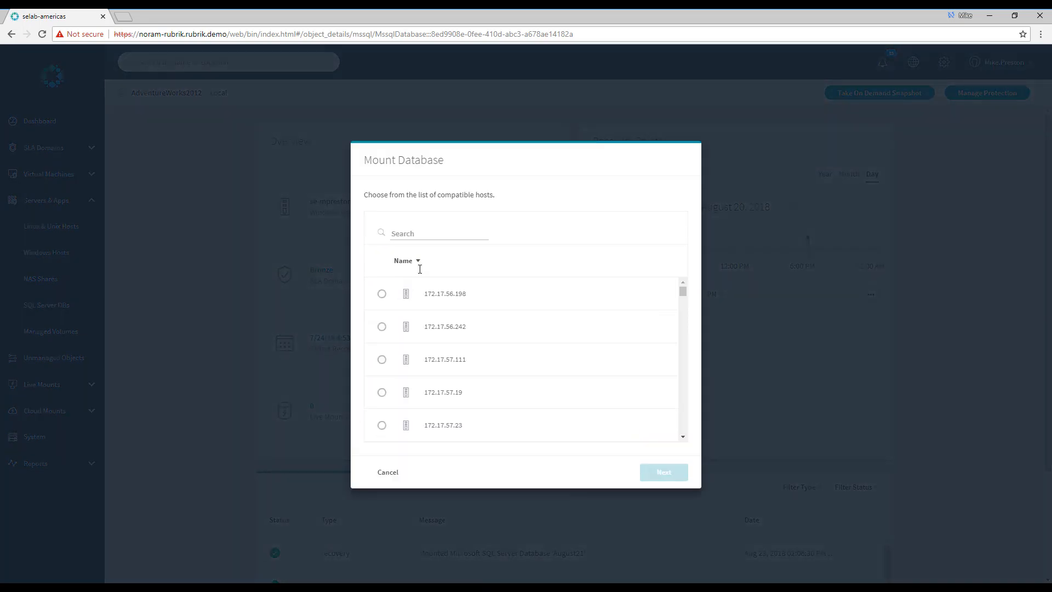
{"action": "type", "text": "se-mp"}
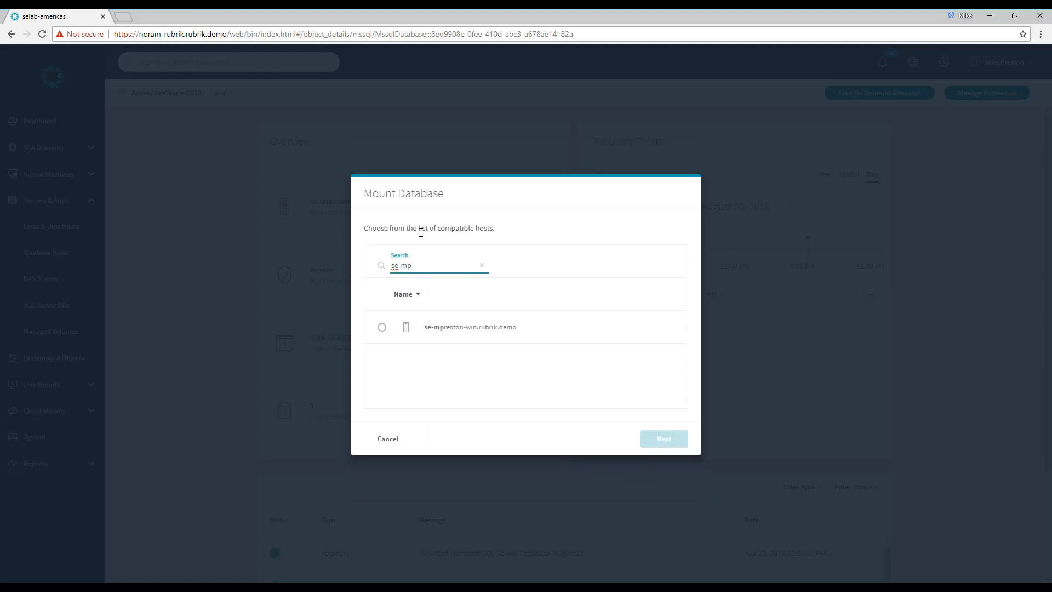
{"action": "left_click", "coordinate": [382, 327]}
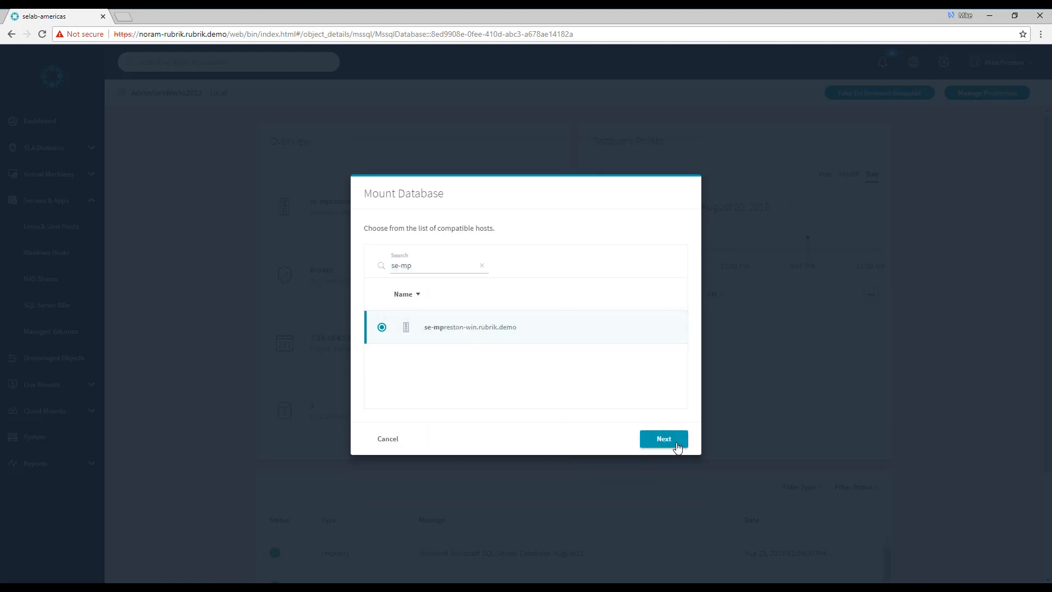
{"action": "left_click", "coordinate": [662, 438]}
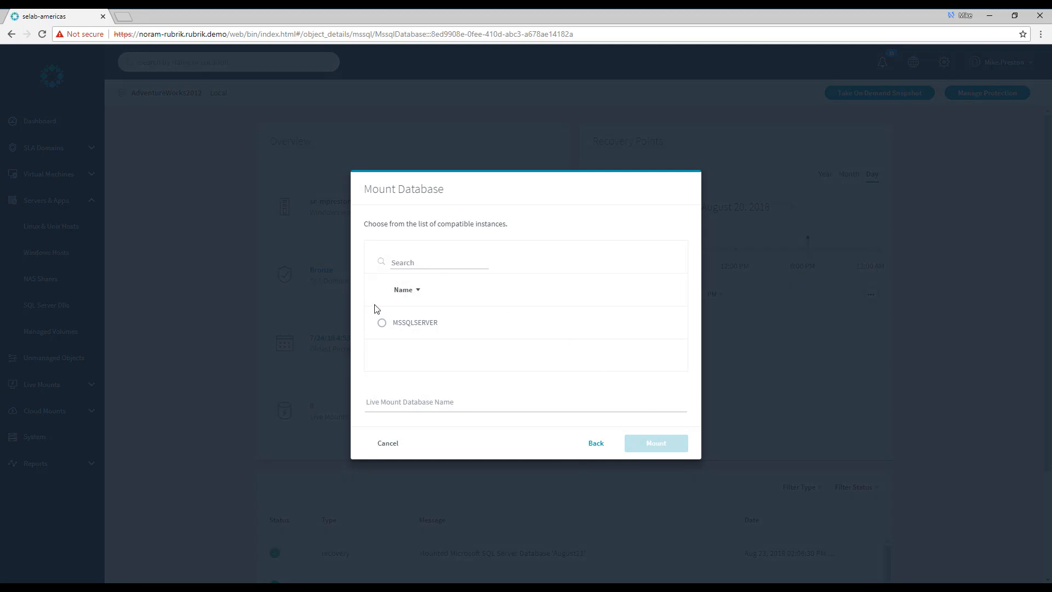
Step: Select MSSQLSERVER, name the live mount August20, submit it and review the activity log
{"action": "left_click", "coordinate": [381, 323]}
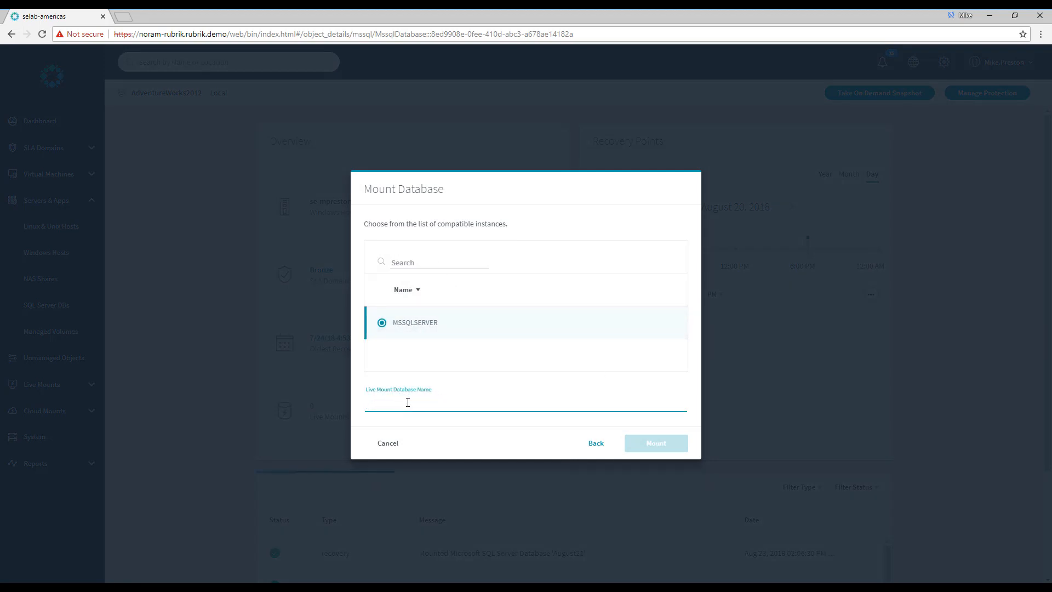
{"action": "type", "text": "August2"}
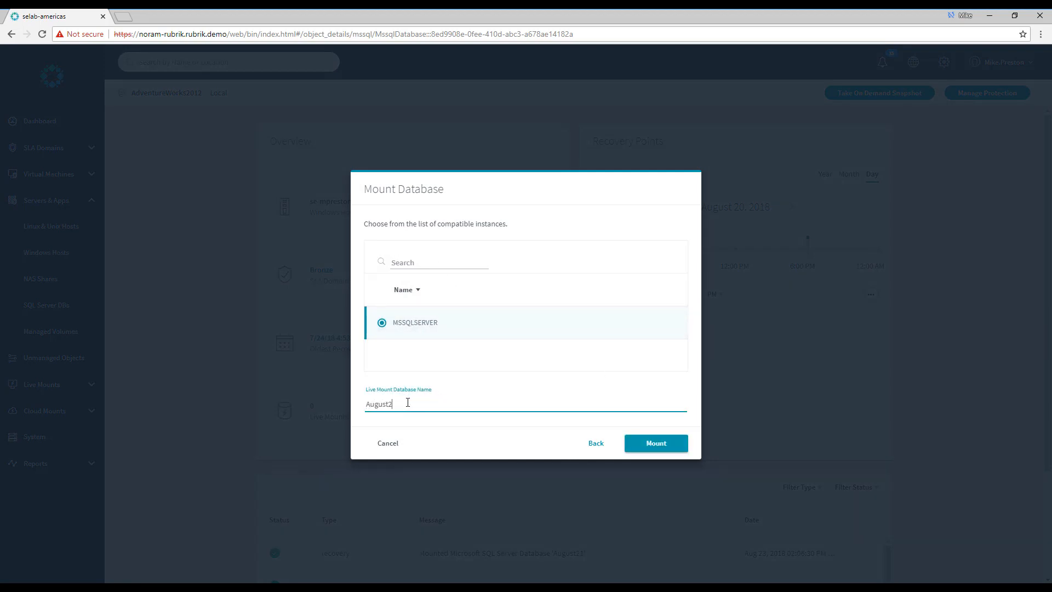
{"action": "left_click", "coordinate": [656, 443]}
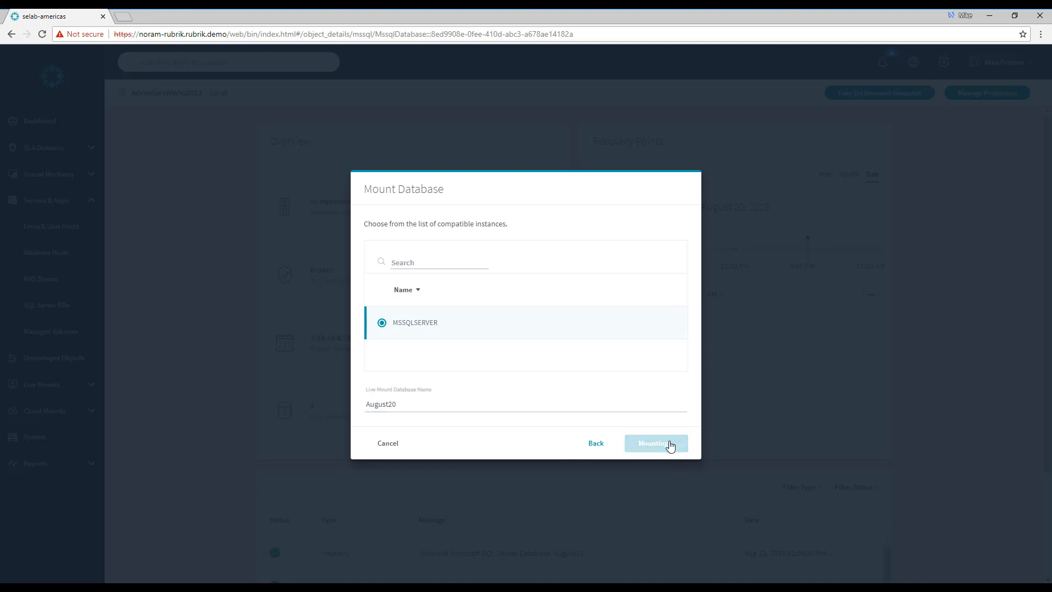
{"action": "left_click", "coordinate": [656, 442]}
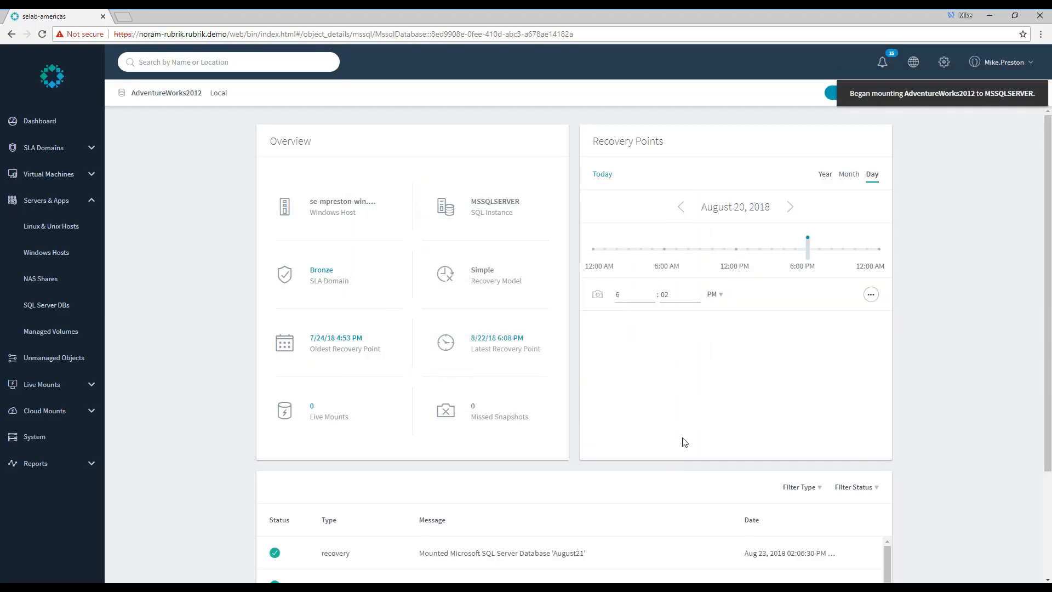
{"action": "scroll", "scroll_direction": "down", "scroll_amount": 3}
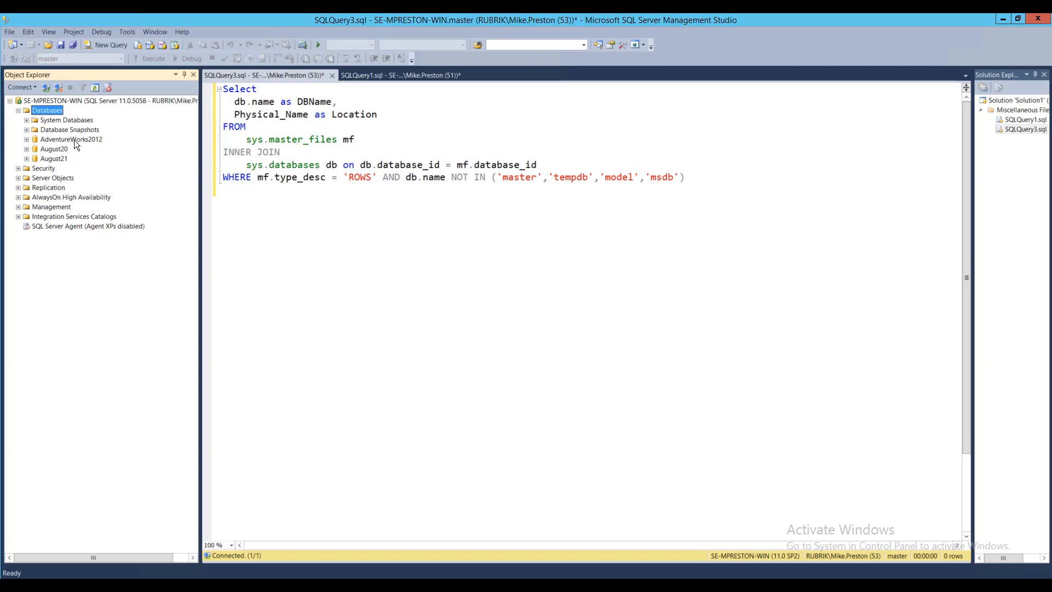
Step: Run the file-location query showing AdventureWorks2012 local and August20/August21 on network paths
{"action": "left_click", "coordinate": [71, 139]}
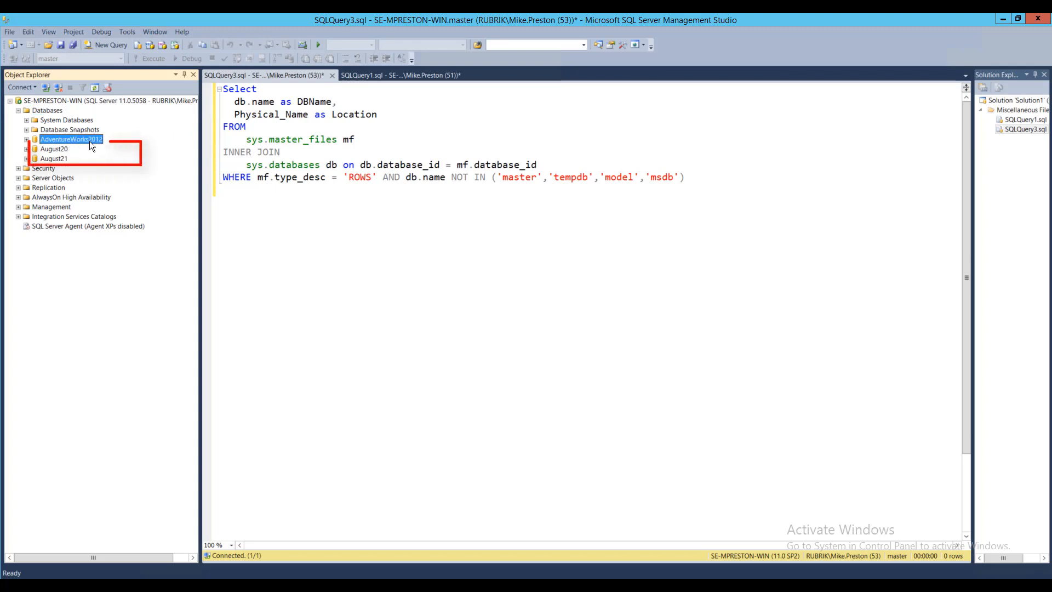
{"action": "left_click", "coordinate": [55, 158]}
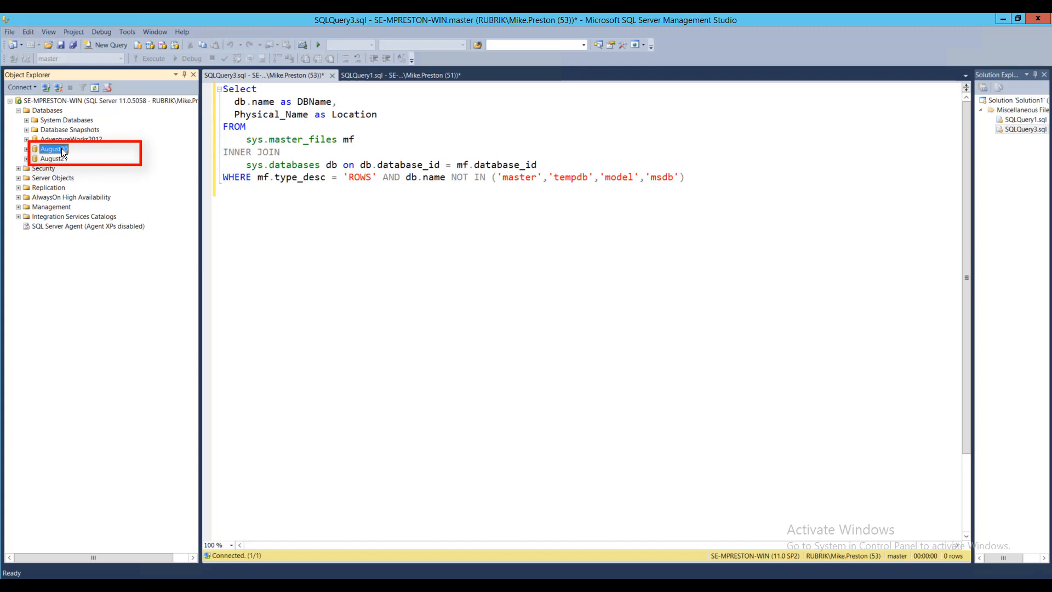
{"action": "left_click", "coordinate": [355, 140]}
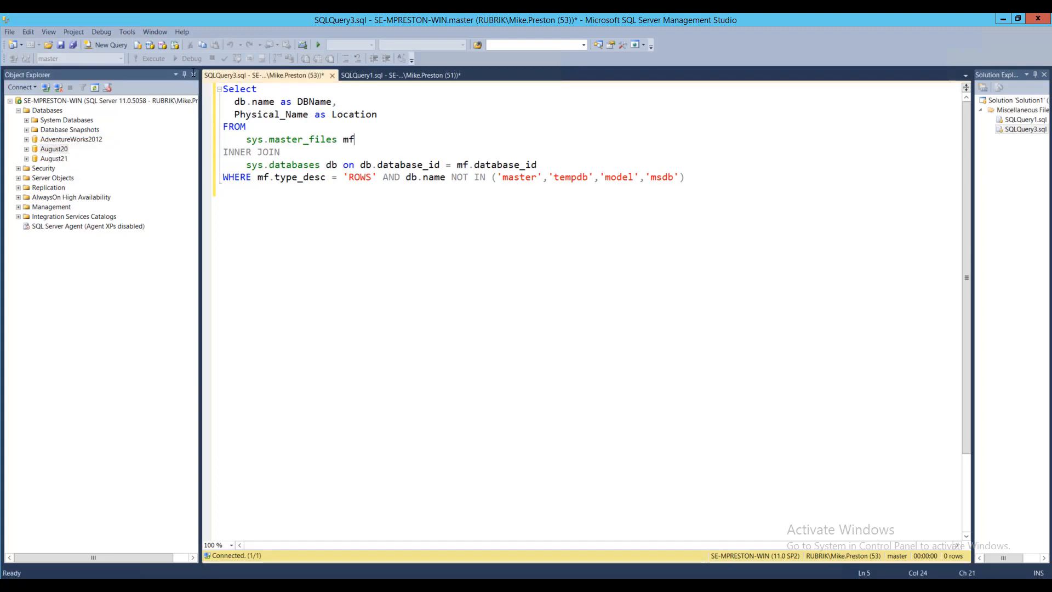
{"action": "left_click", "coordinate": [149, 58]}
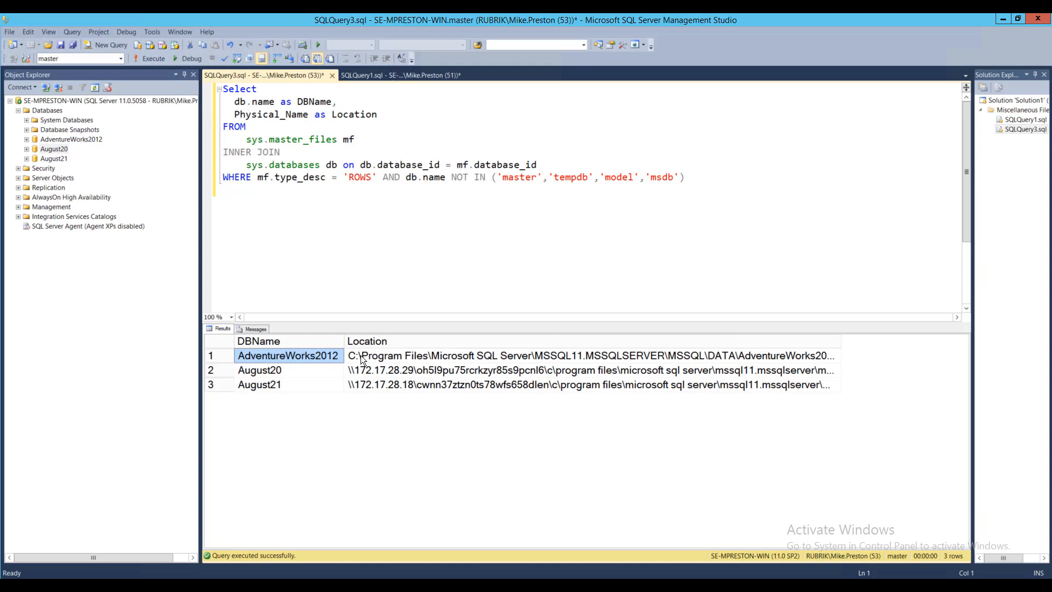
{"action": "mouse_move", "coordinate": [343, 368]}
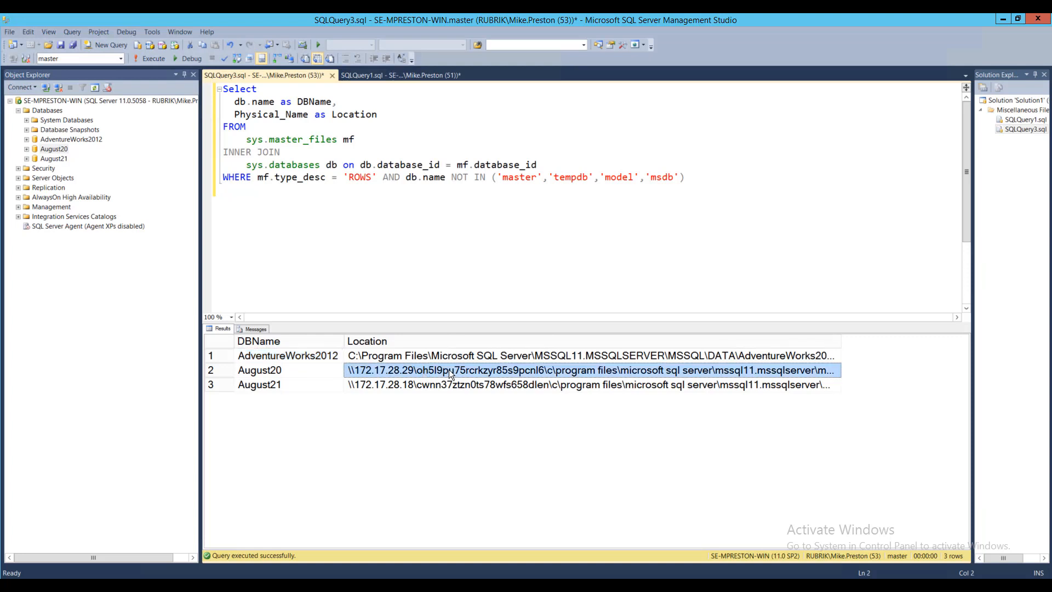
{"action": "left_click", "coordinate": [109, 45]}
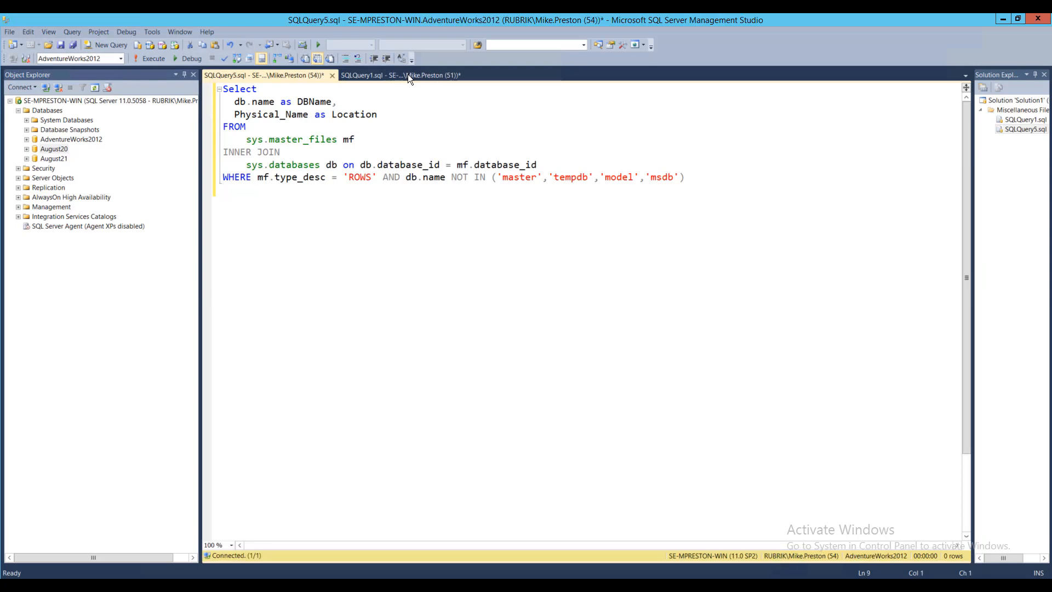
Step: Run Select * from Person.PersonPhone on AdventureWorks2012, returning no rows
{"action": "left_click", "coordinate": [398, 74]}
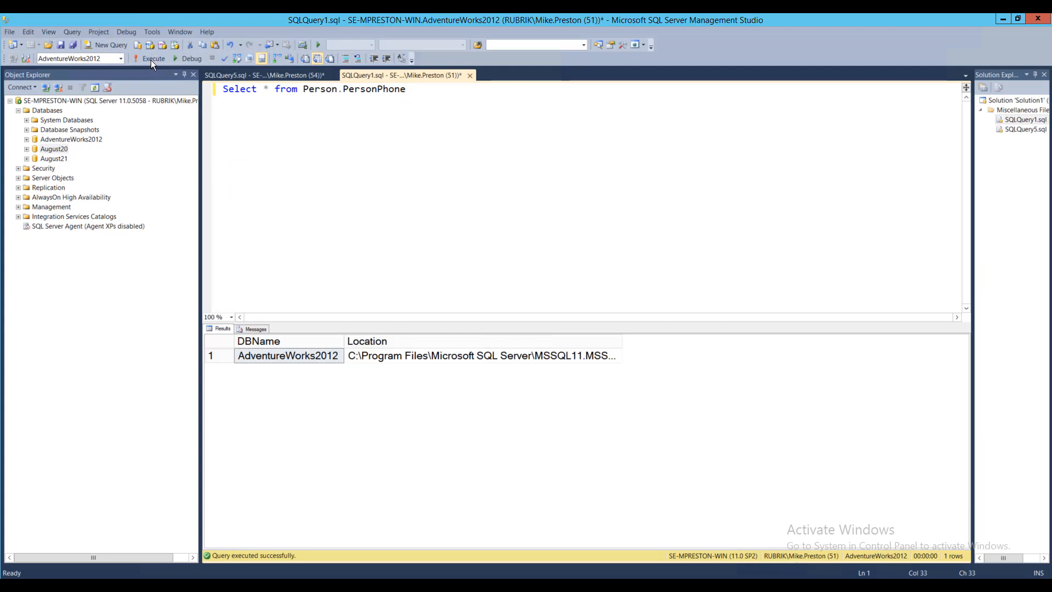
{"action": "left_click", "coordinate": [149, 59]}
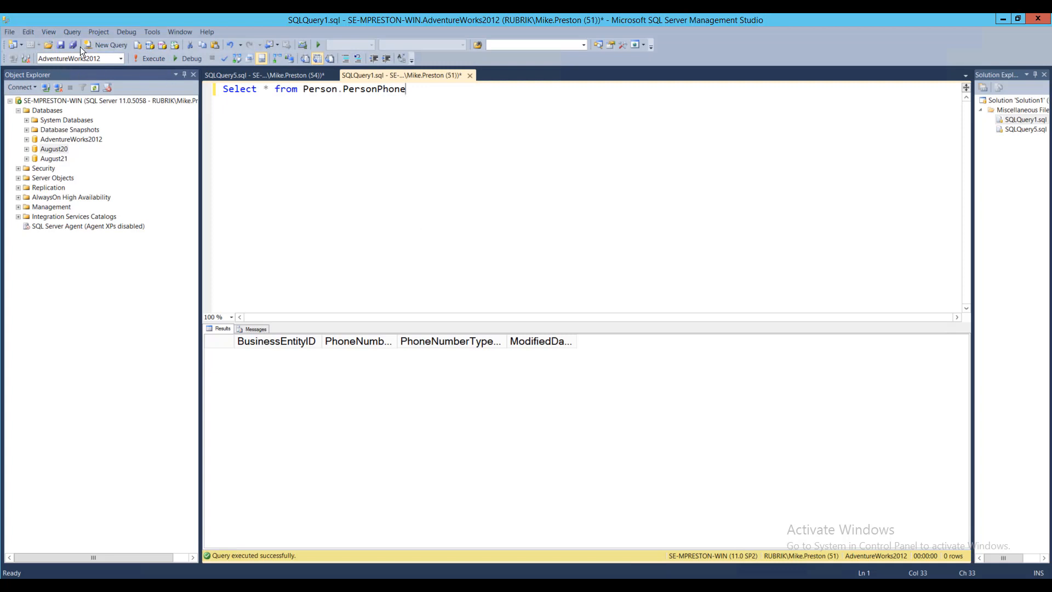
{"action": "mouse_move", "coordinate": [133, 60]}
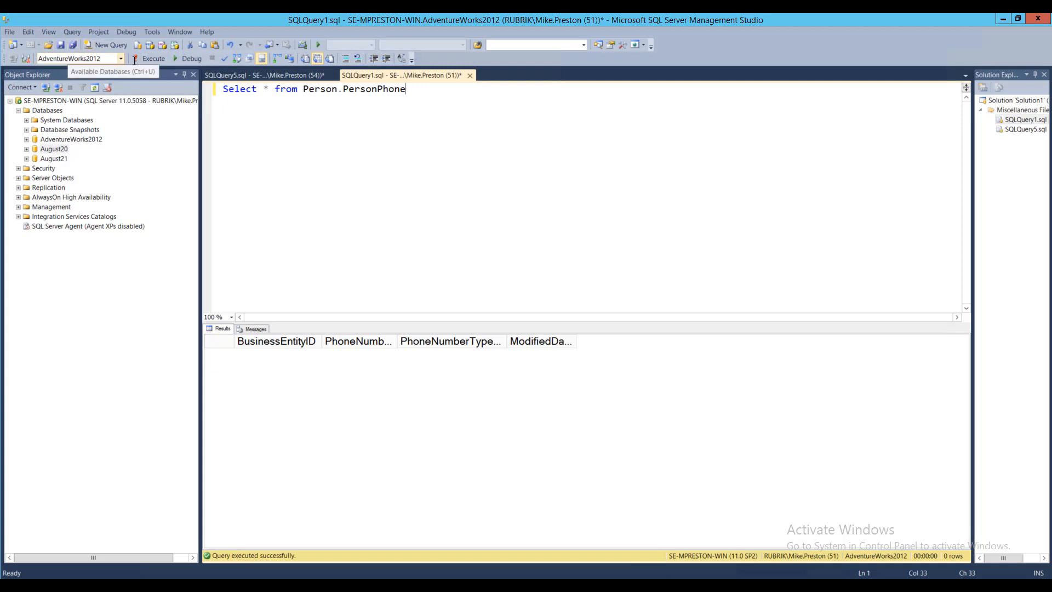
{"action": "mouse_move", "coordinate": [428, 94]}
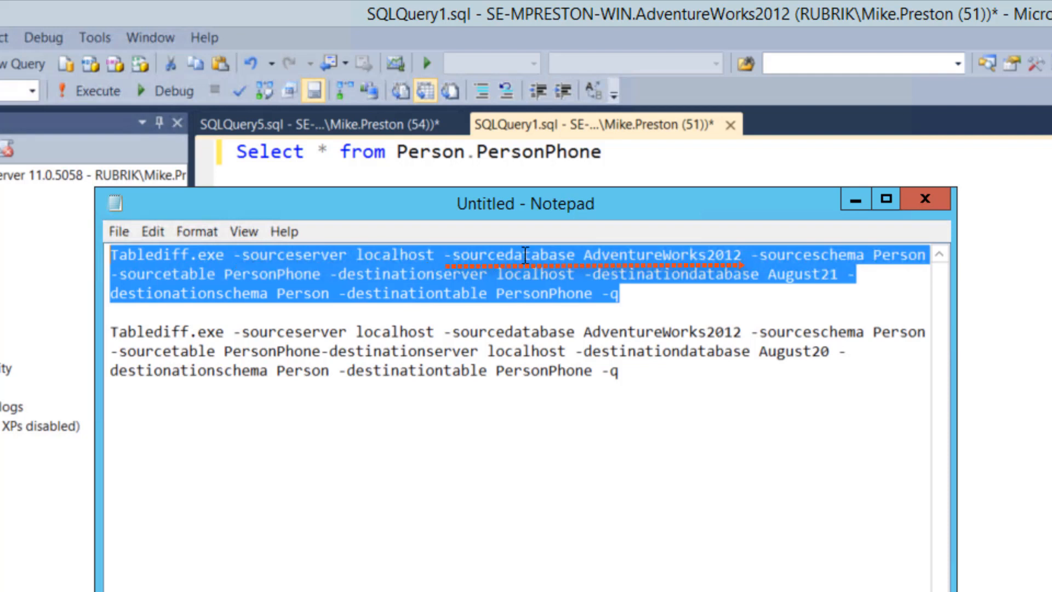
{"action": "mouse_move", "coordinate": [658, 251]}
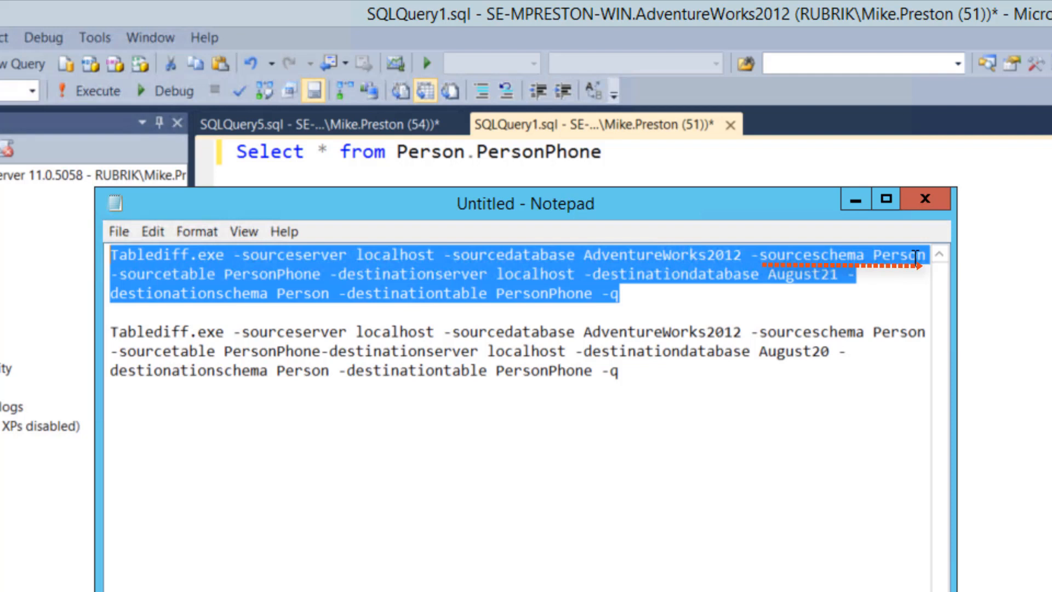
{"action": "mouse_move", "coordinate": [259, 274]}
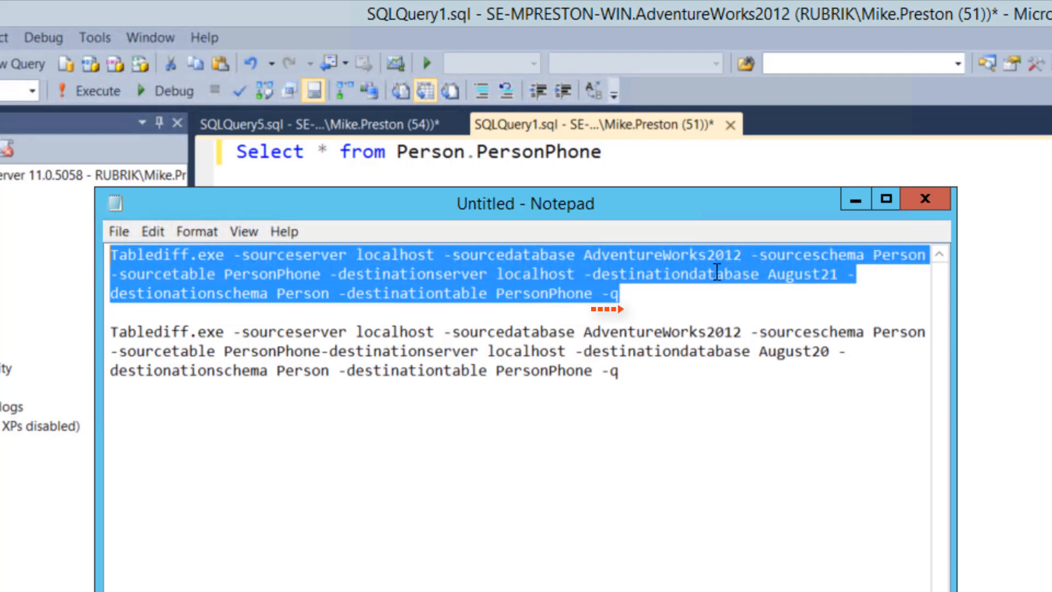
{"action": "mouse_move", "coordinate": [636, 297]}
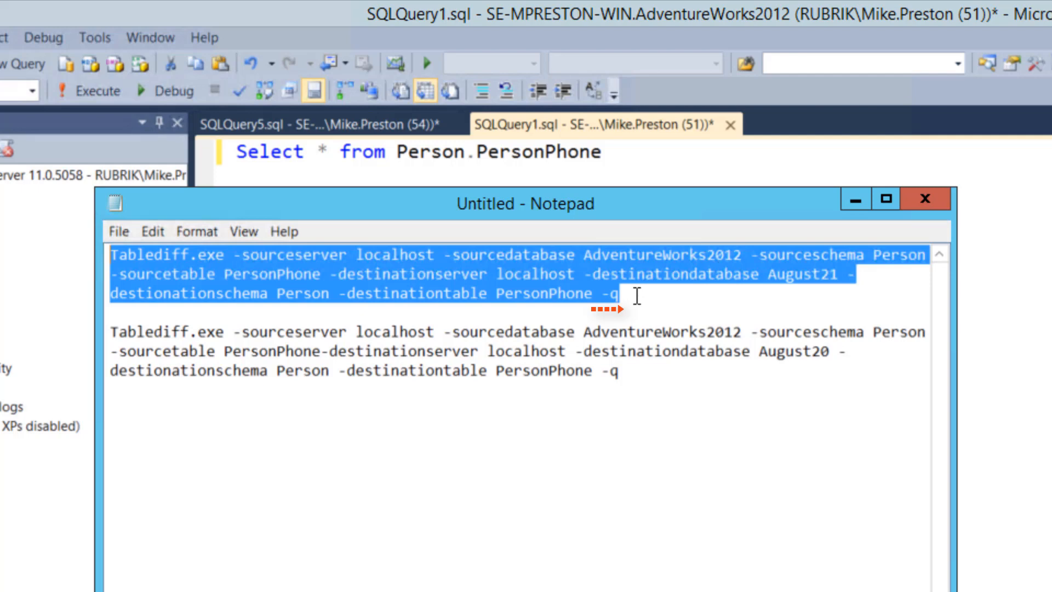
Step: Copy the Tablediff command comparing AdventureWorks2012 with August21 from Notepad
{"action": "right_click", "coordinate": [604, 294]}
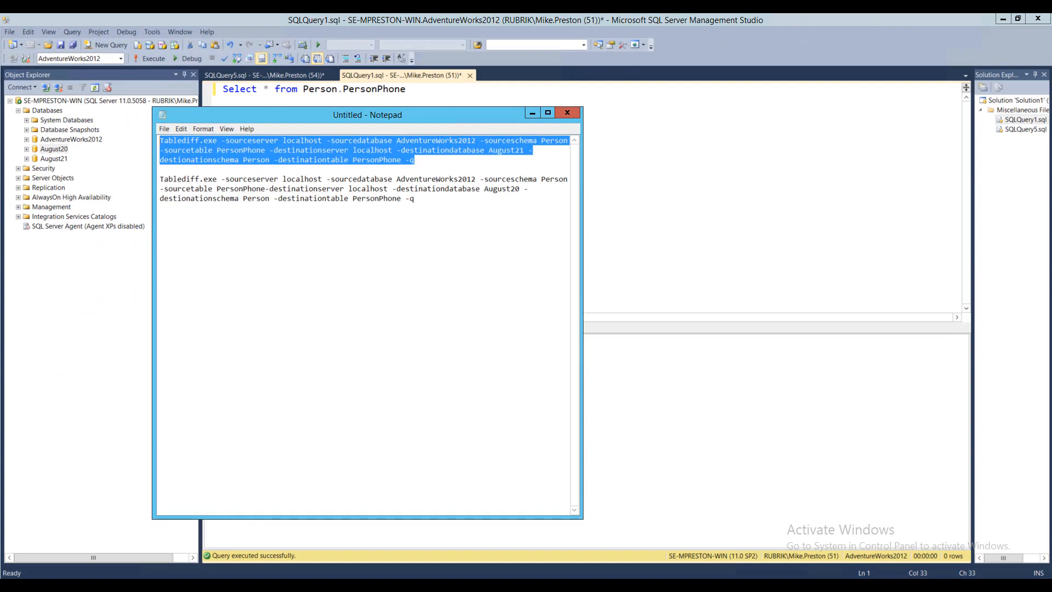
Step: Paste and run the August21 tablediff command in Command Prompt, reporting identical 0-row tables
{"action": "right_click", "coordinate": [168, 187]}
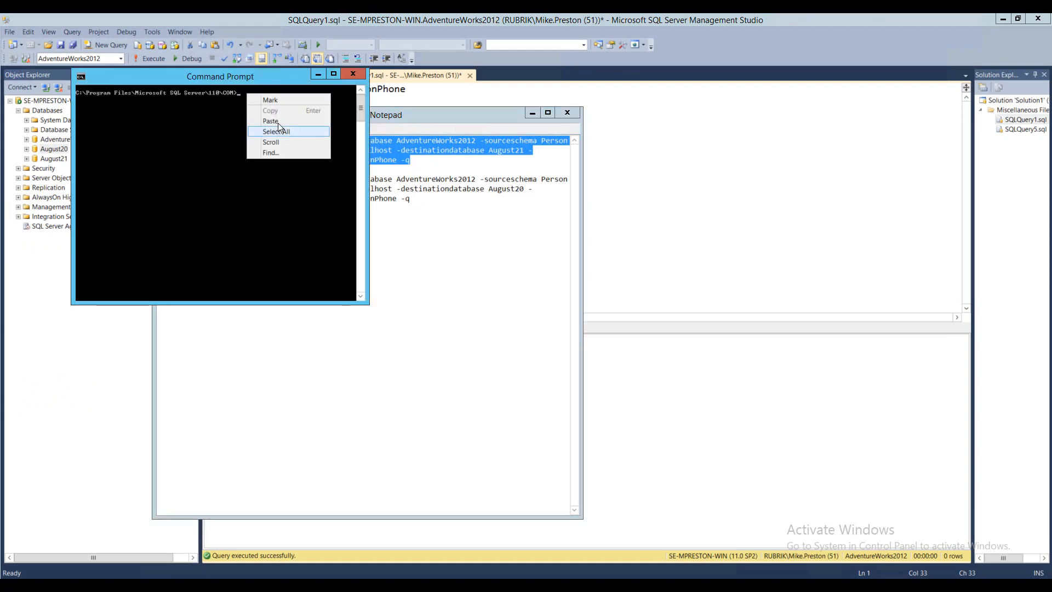
{"action": "left_click", "coordinate": [271, 121]}
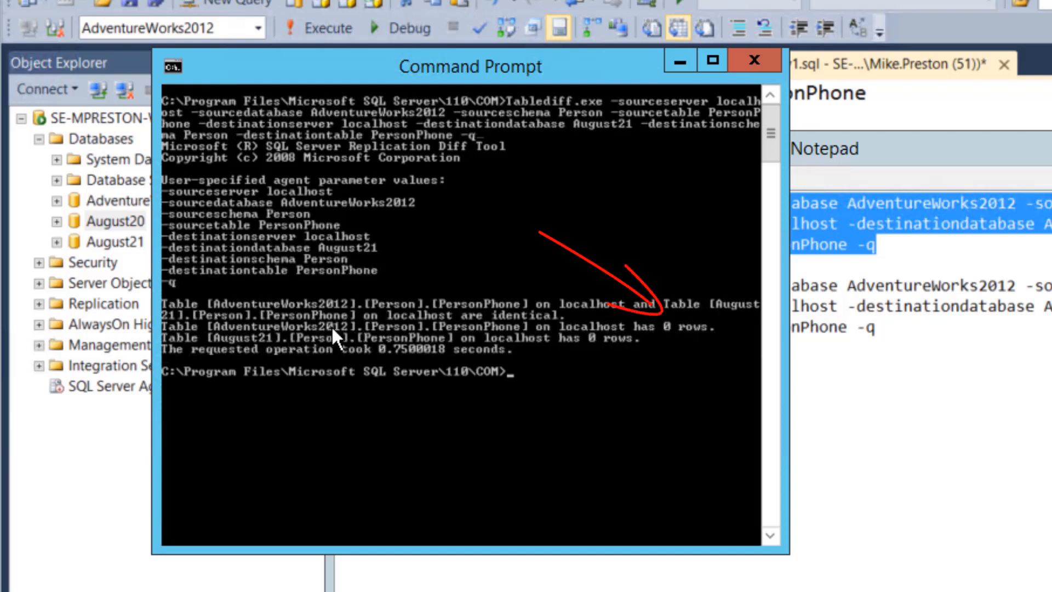
{"action": "mouse_move", "coordinate": [691, 336]}
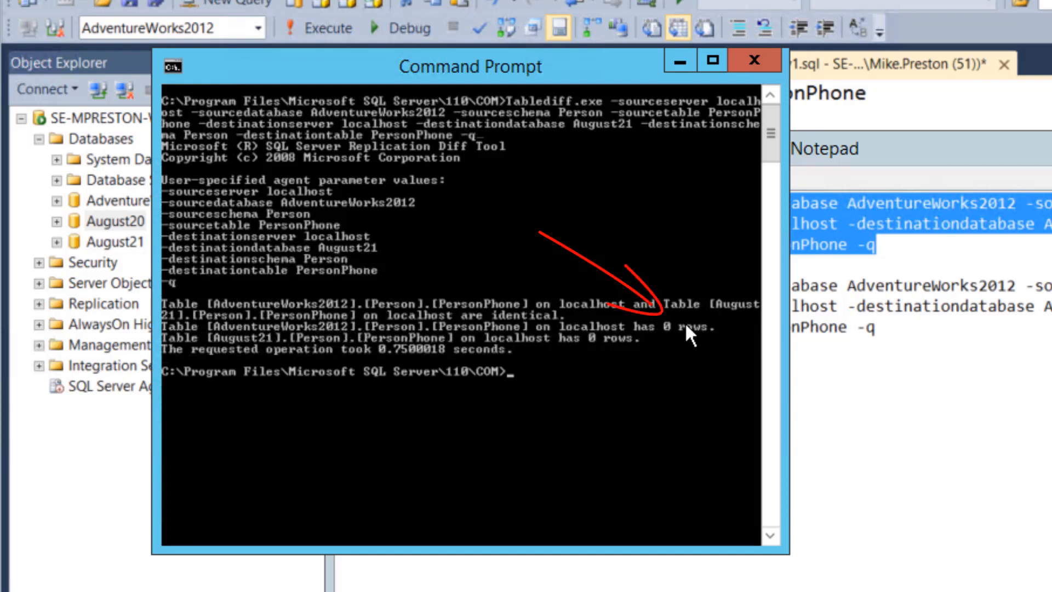
{"action": "mouse_move", "coordinate": [255, 348]}
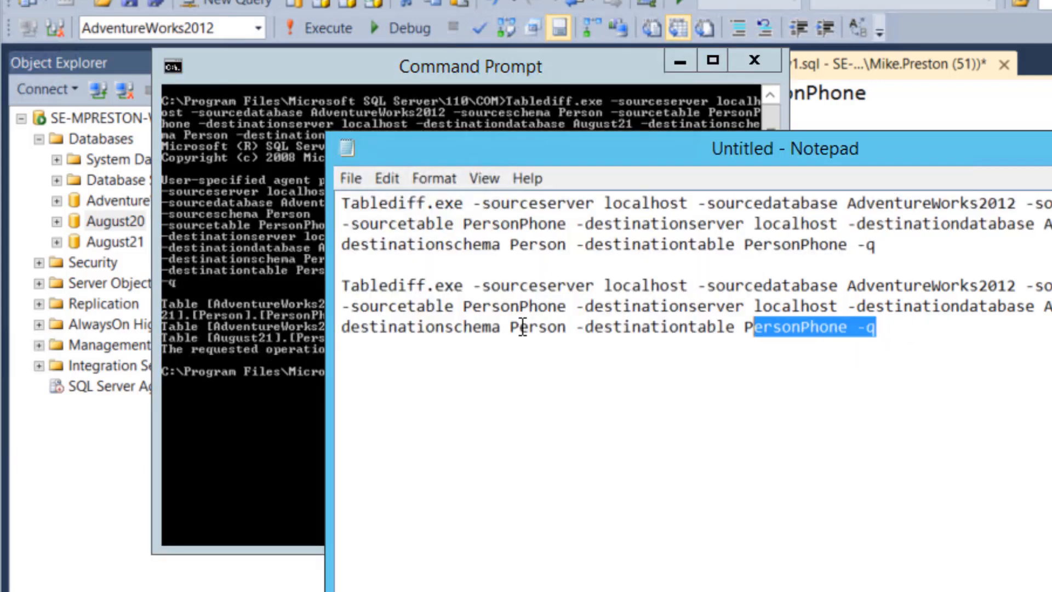
Step: Copy and run the August20 tablediff command, reporting 0 versus 19972 PersonPhone rows
{"action": "right_click", "coordinate": [519, 306]}
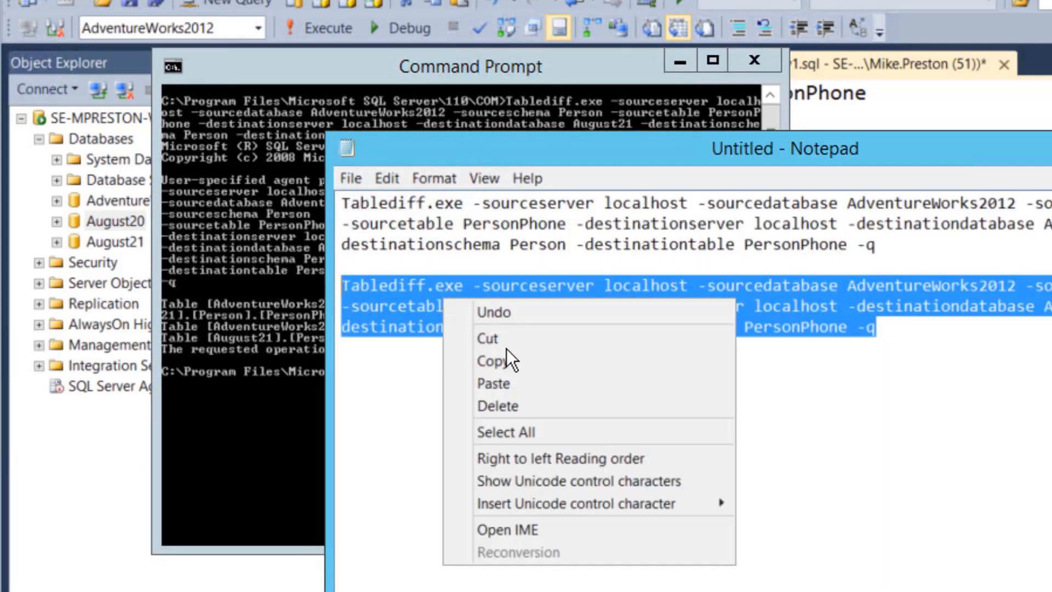
{"action": "right_click", "coordinate": [376, 376]}
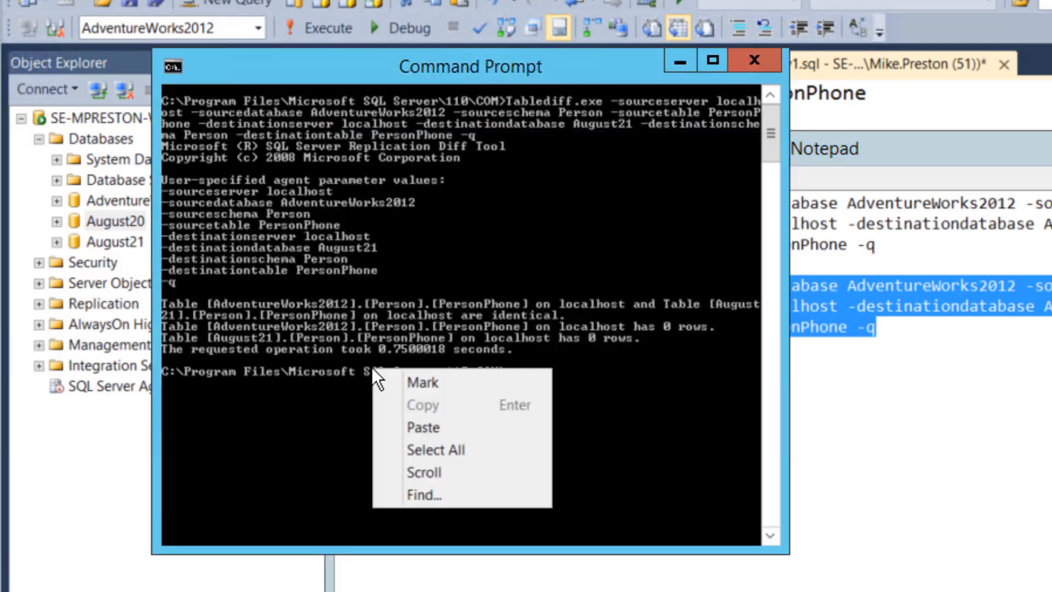
{"action": "left_click", "coordinate": [422, 428]}
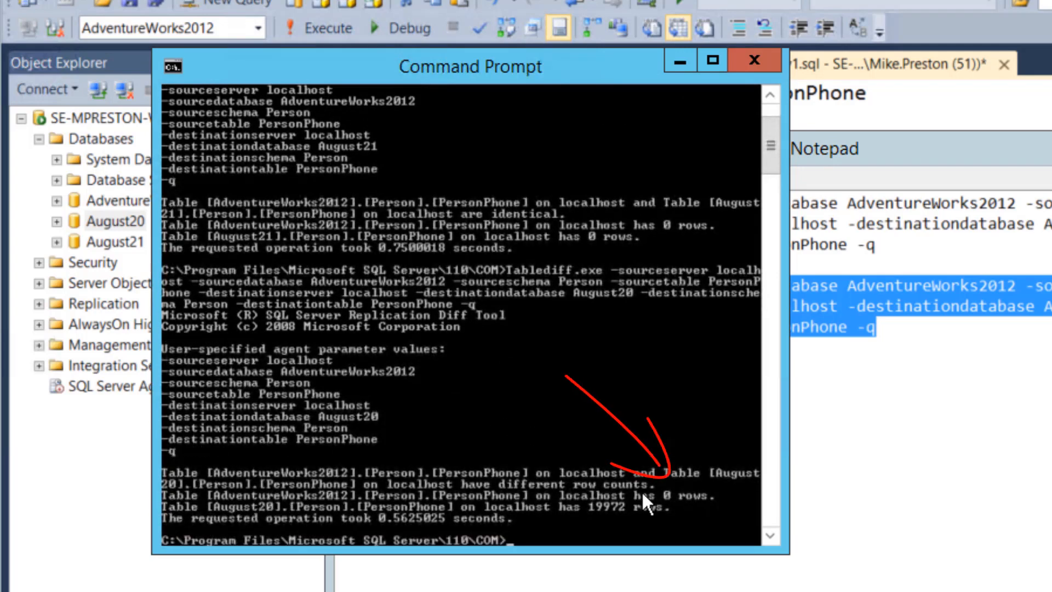
{"action": "mouse_move", "coordinate": [695, 506]}
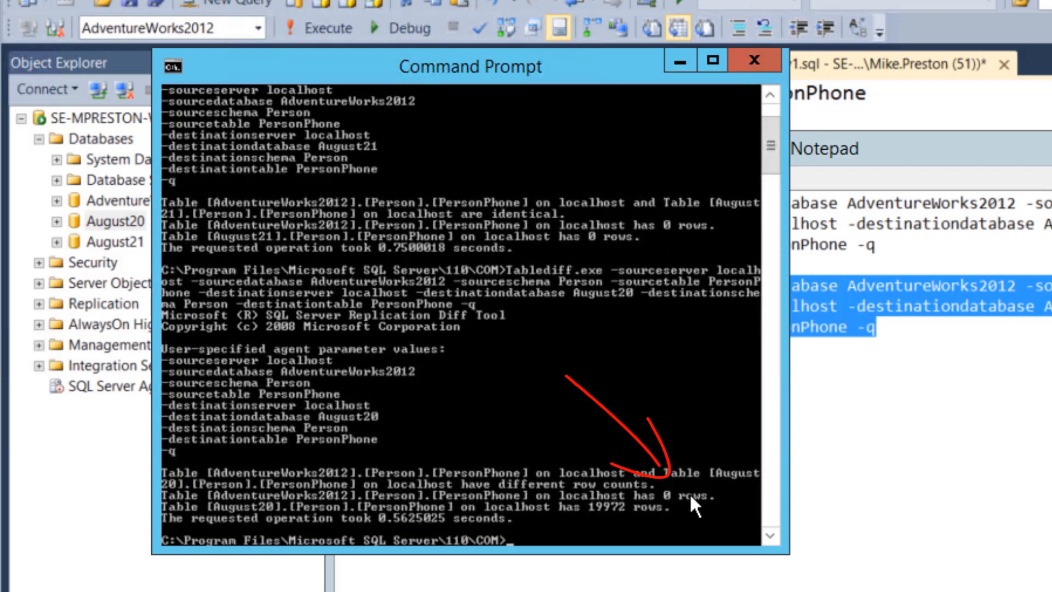
{"action": "mouse_move", "coordinate": [392, 524]}
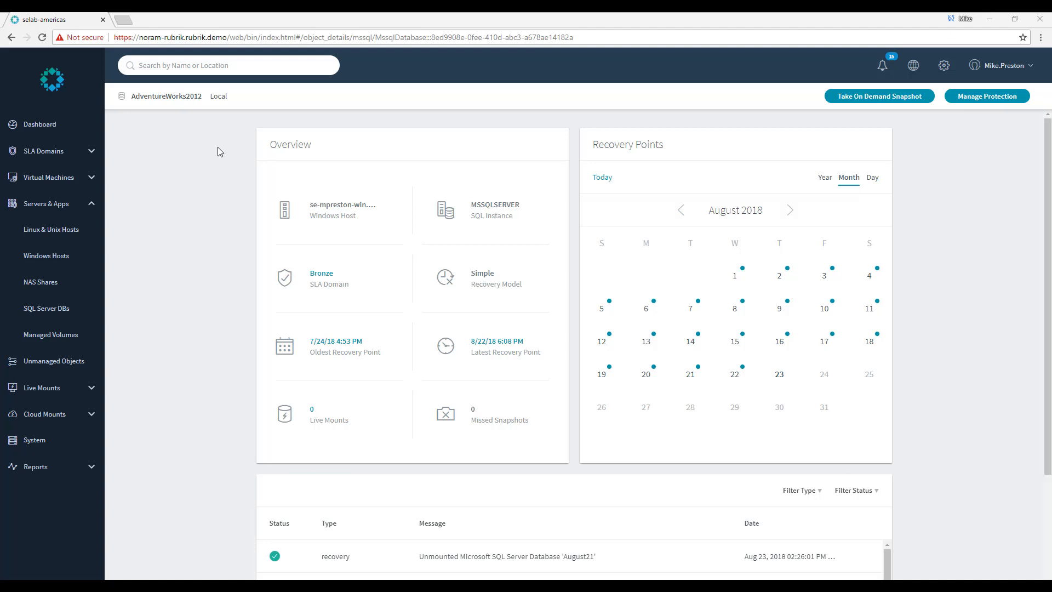
Step: Show the August 22 recovery points and start a Mount of the 6:08 PM snapshot
{"action": "left_click", "coordinate": [734, 375]}
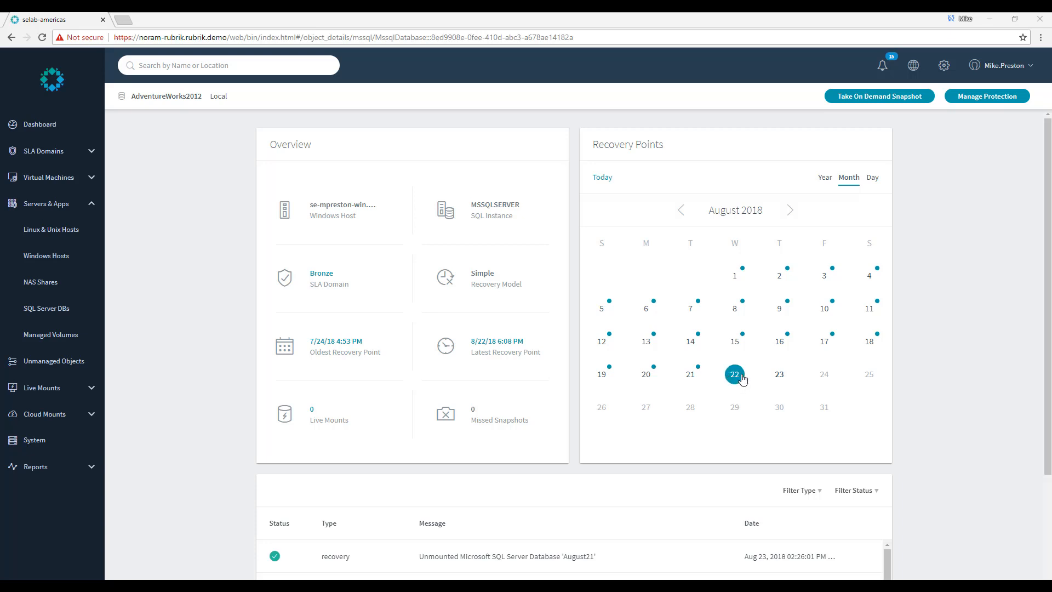
{"action": "left_click", "coordinate": [871, 178]}
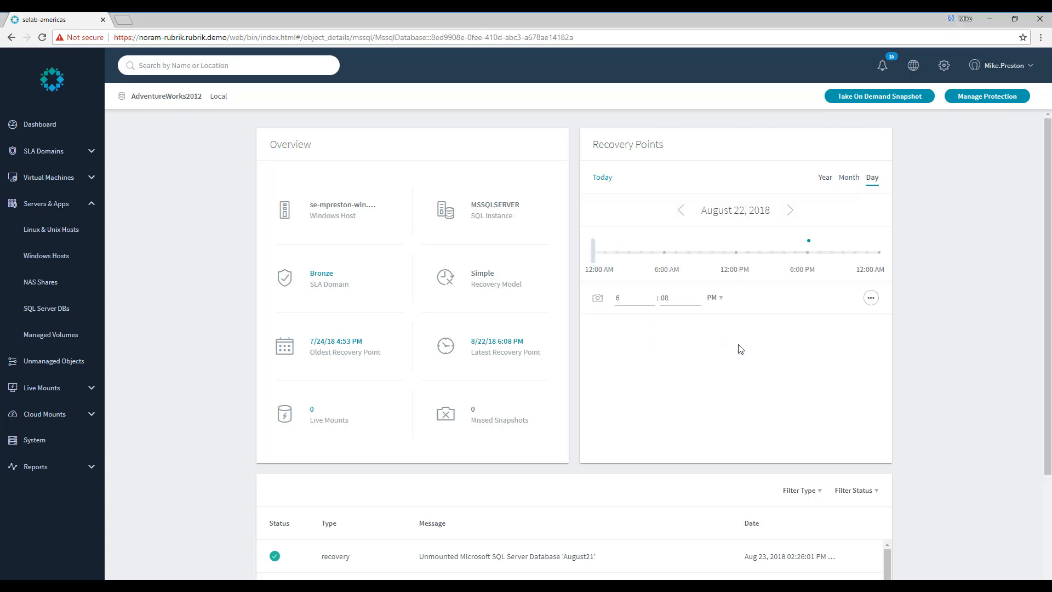
{"action": "mouse_move", "coordinate": [871, 298]}
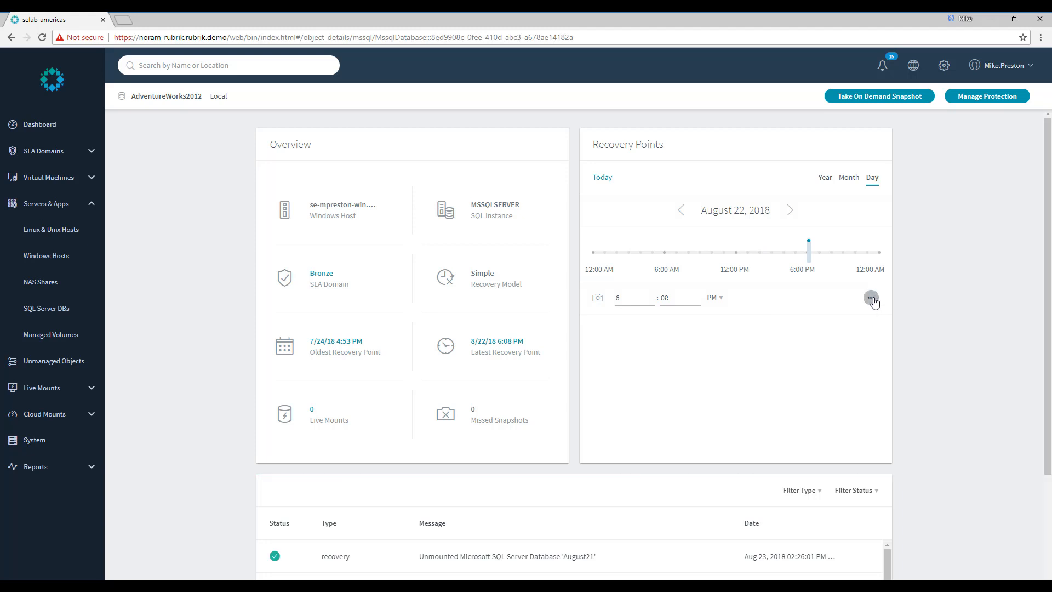
{"action": "left_click", "coordinate": [871, 297]}
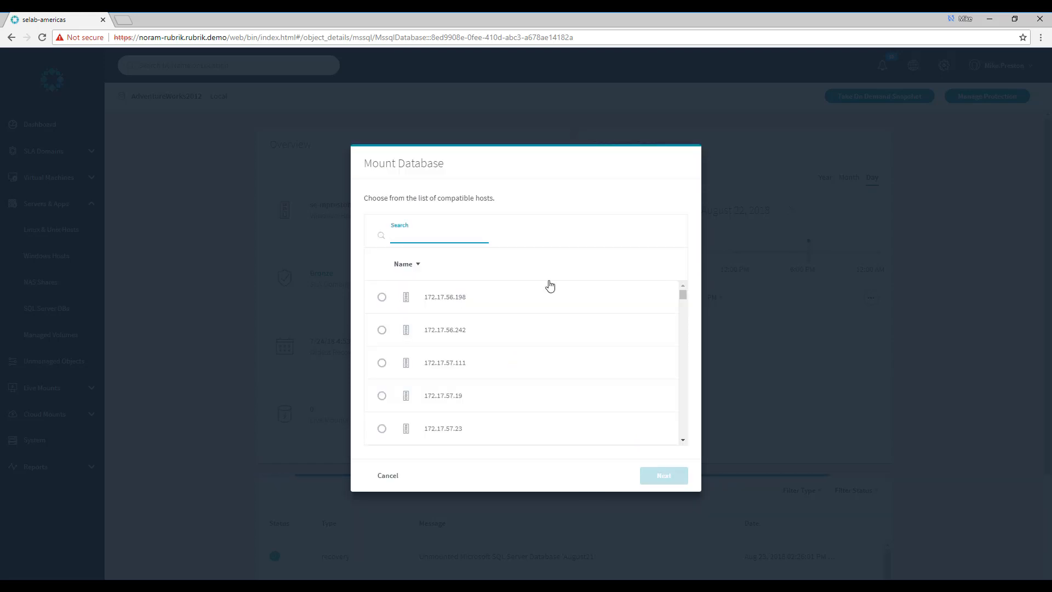
Step: Select the matching host and keep the MSSQLSERVER instance for the live mount
{"action": "type", "text": "se-mp"}
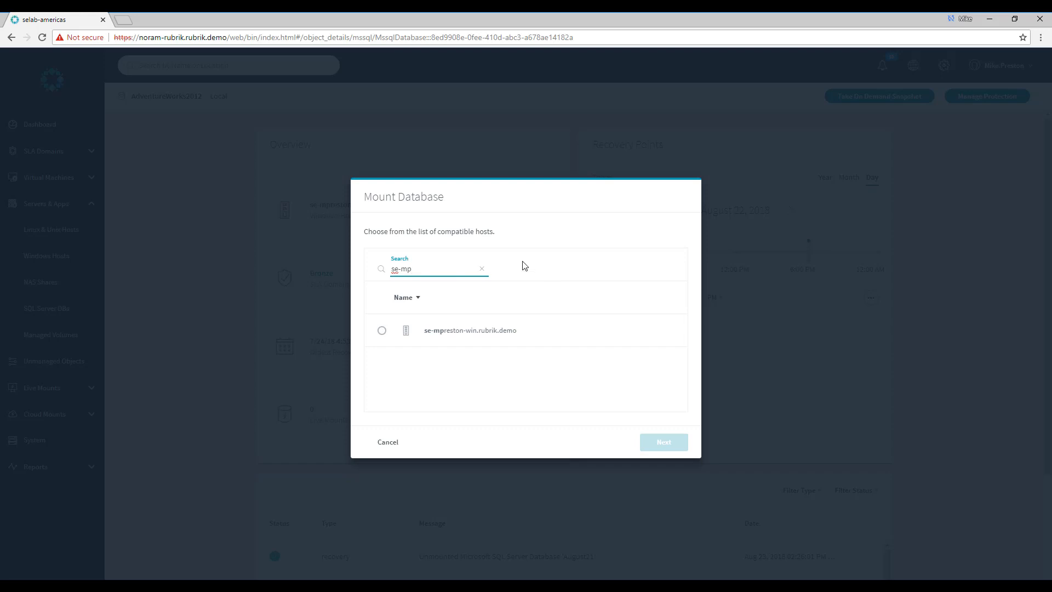
{"action": "left_click", "coordinate": [381, 330]}
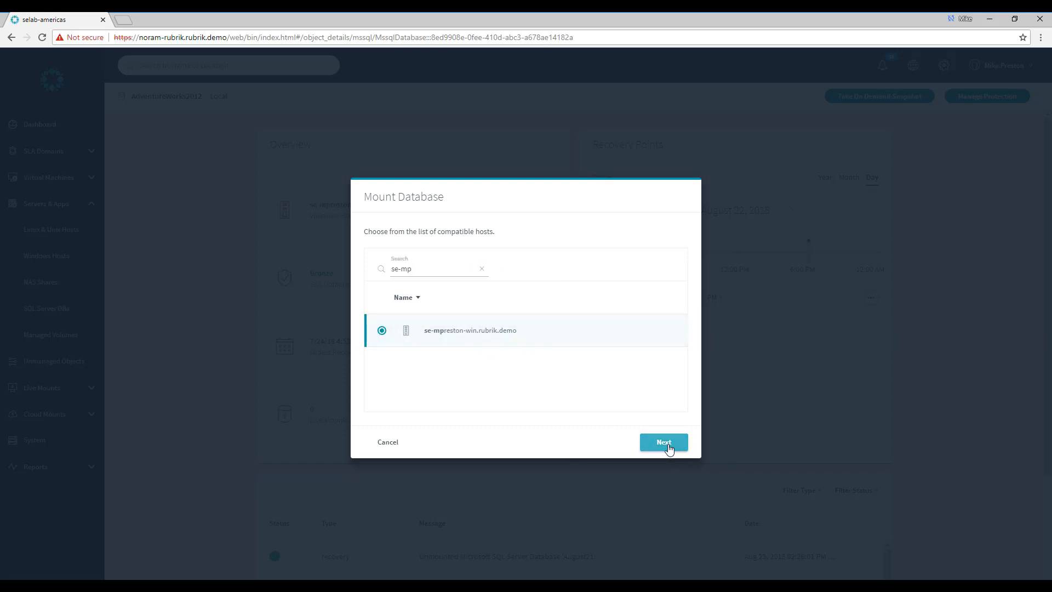
{"action": "left_click", "coordinate": [662, 442]}
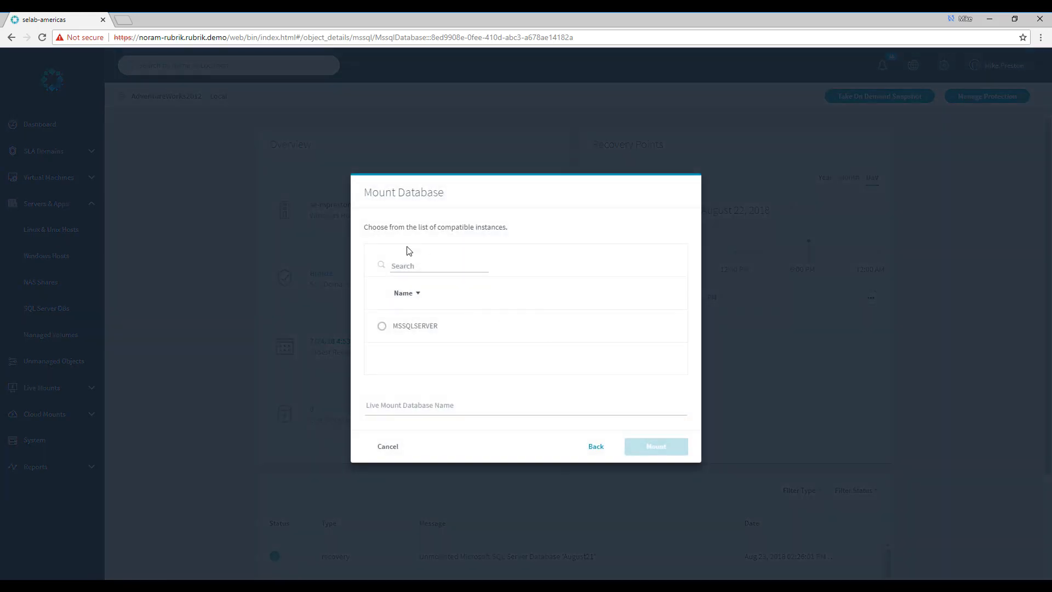
Step: Name the live mount database 'demo' and start mounting the AdventureWorks2012 copy
{"action": "left_click", "coordinate": [381, 325]}
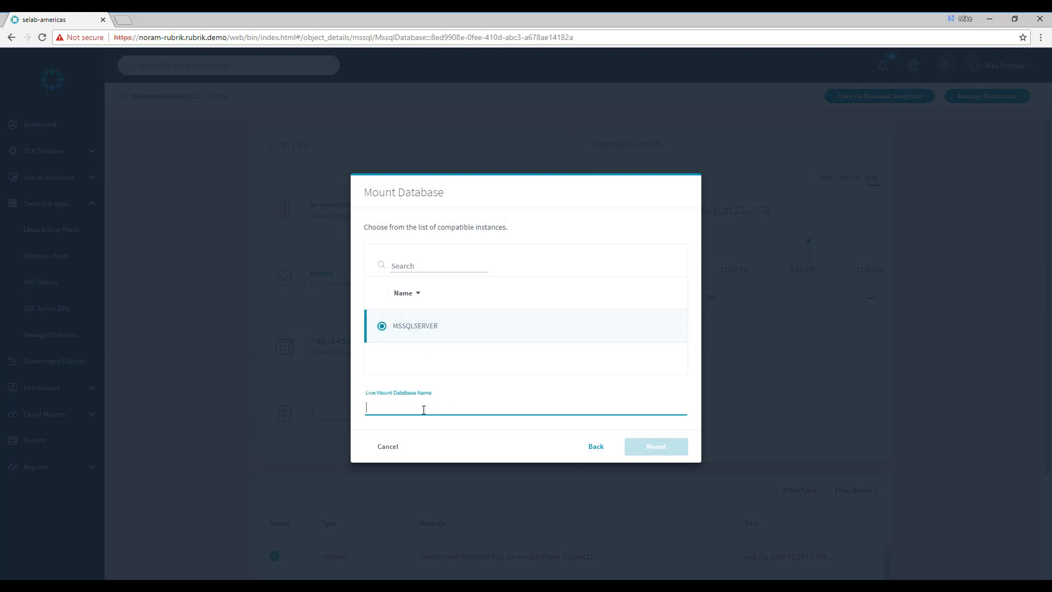
{"action": "type", "text": "demo"}
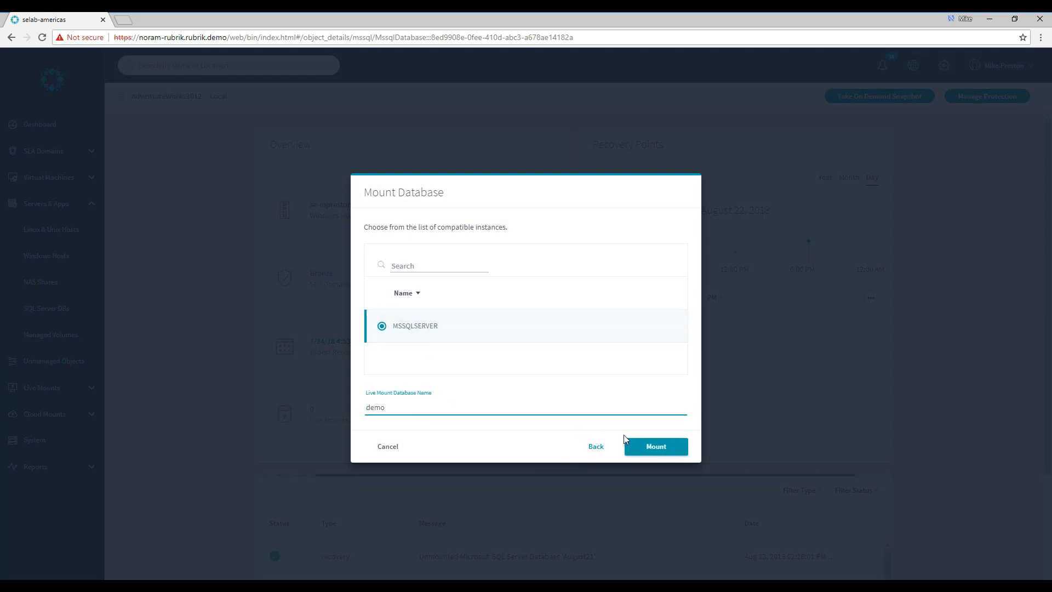
{"action": "mouse_move", "coordinate": [656, 446]}
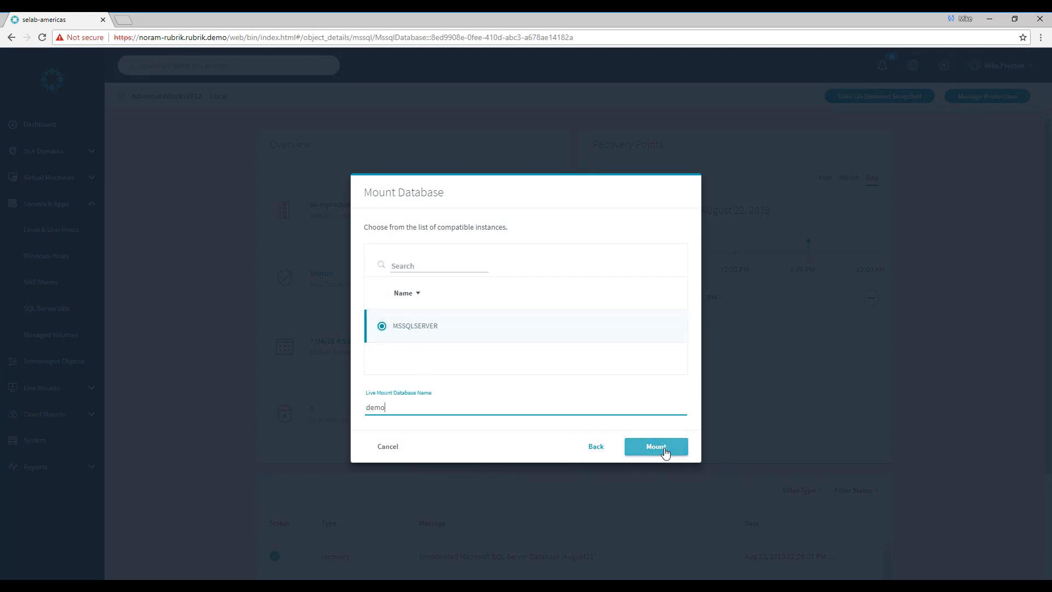
{"action": "left_click", "coordinate": [655, 446]}
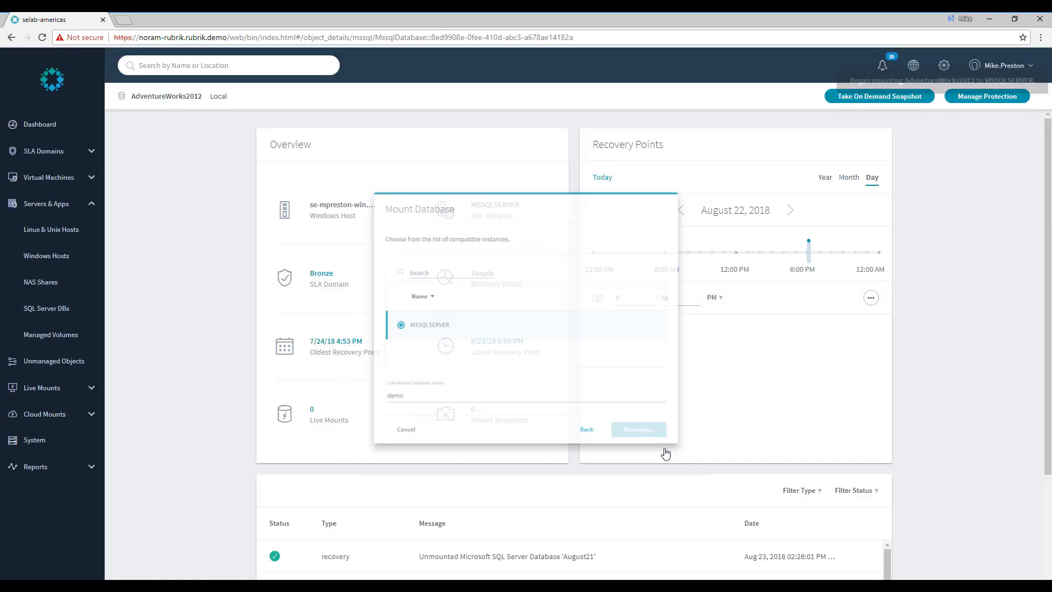
{"action": "left_click", "coordinate": [637, 429]}
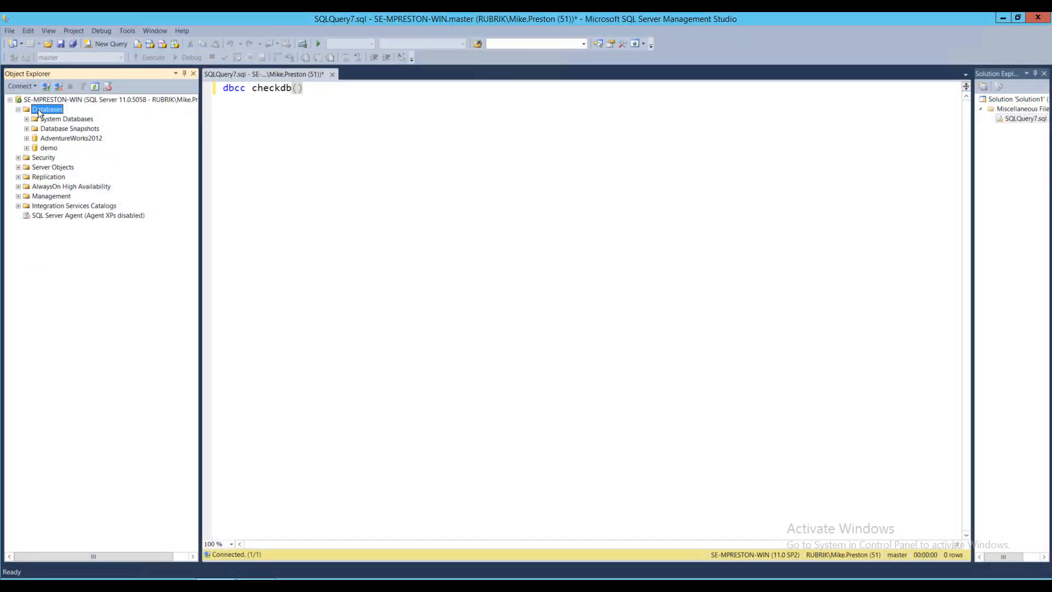
{"action": "mouse_move", "coordinate": [82, 141]}
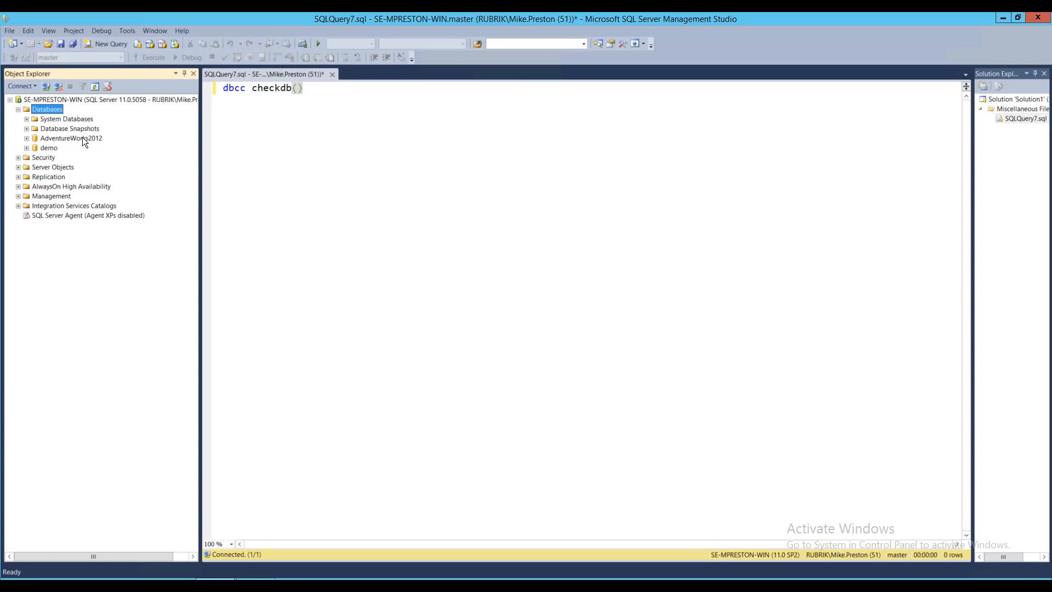
{"action": "mouse_move", "coordinate": [59, 157]}
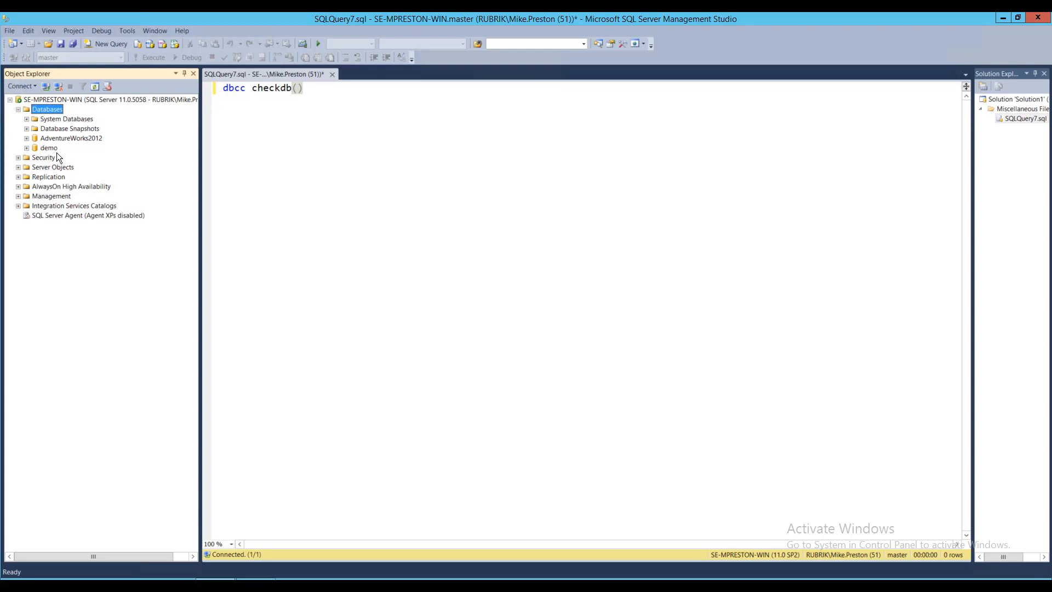
{"action": "mouse_move", "coordinate": [59, 154]}
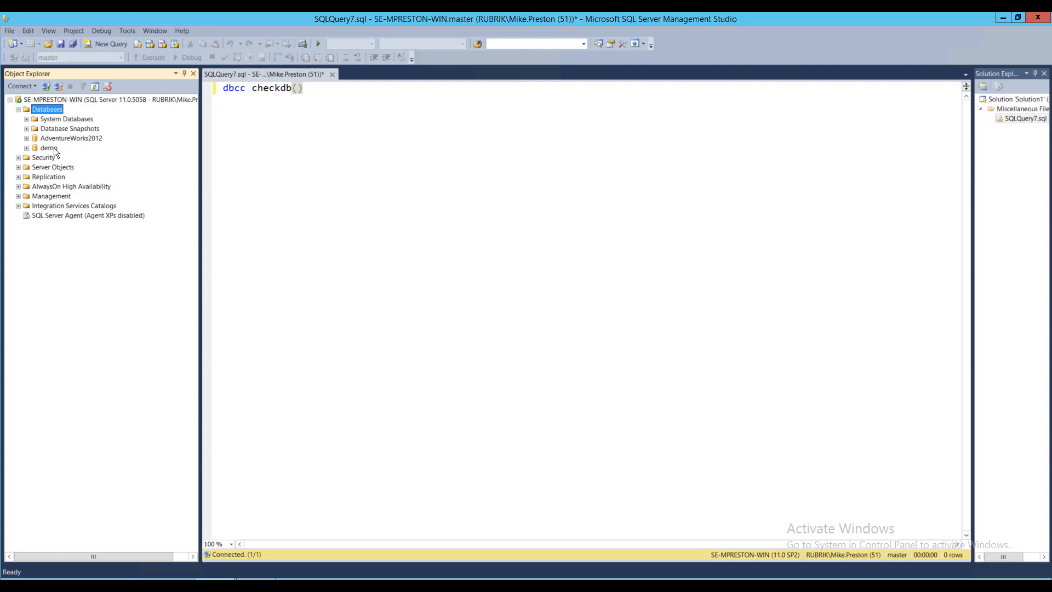
{"action": "mouse_move", "coordinate": [236, 131]}
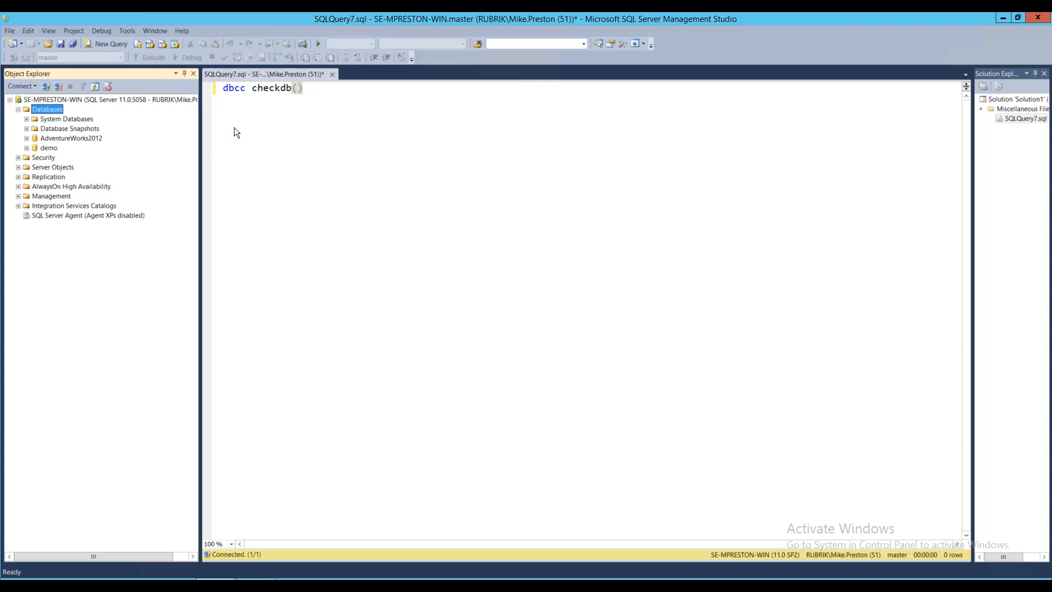
Step: Point the DBCC CHECKDB query at the demo database and execute it
{"action": "left_click", "coordinate": [120, 57]}
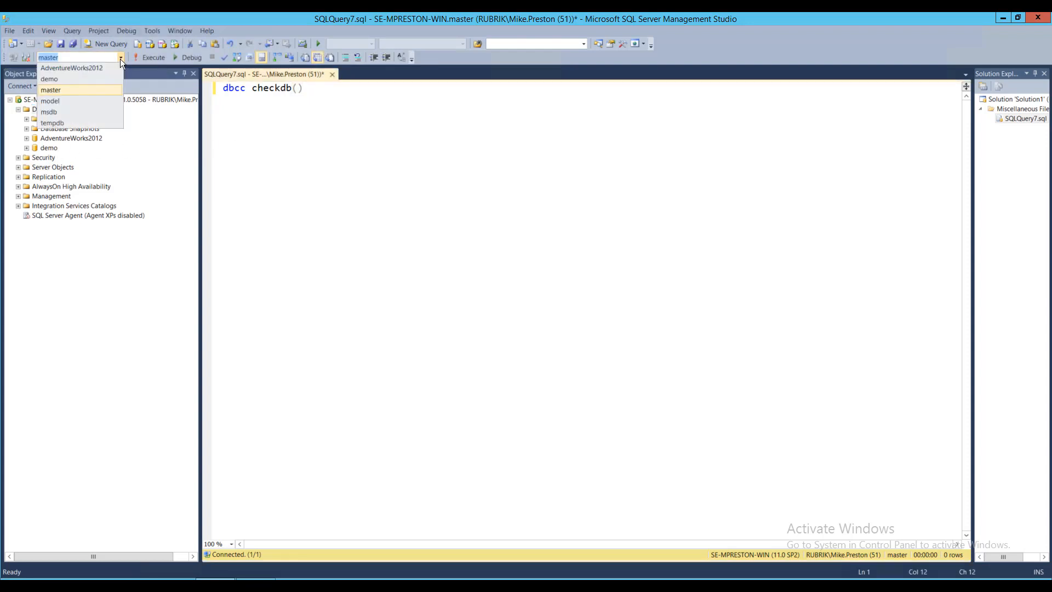
{"action": "mouse_move", "coordinate": [59, 79]}
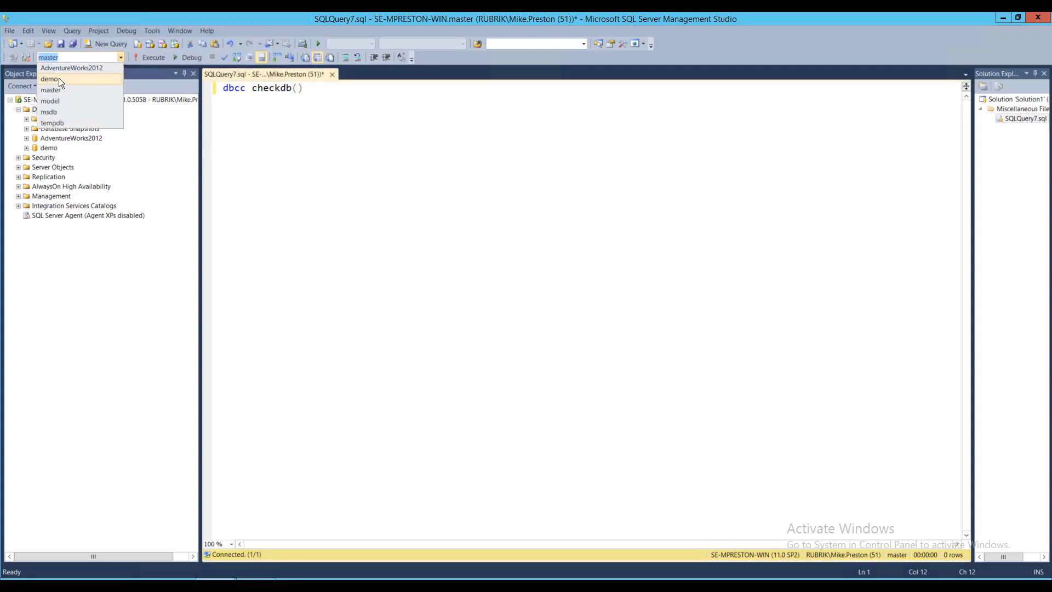
{"action": "left_click", "coordinate": [50, 79]}
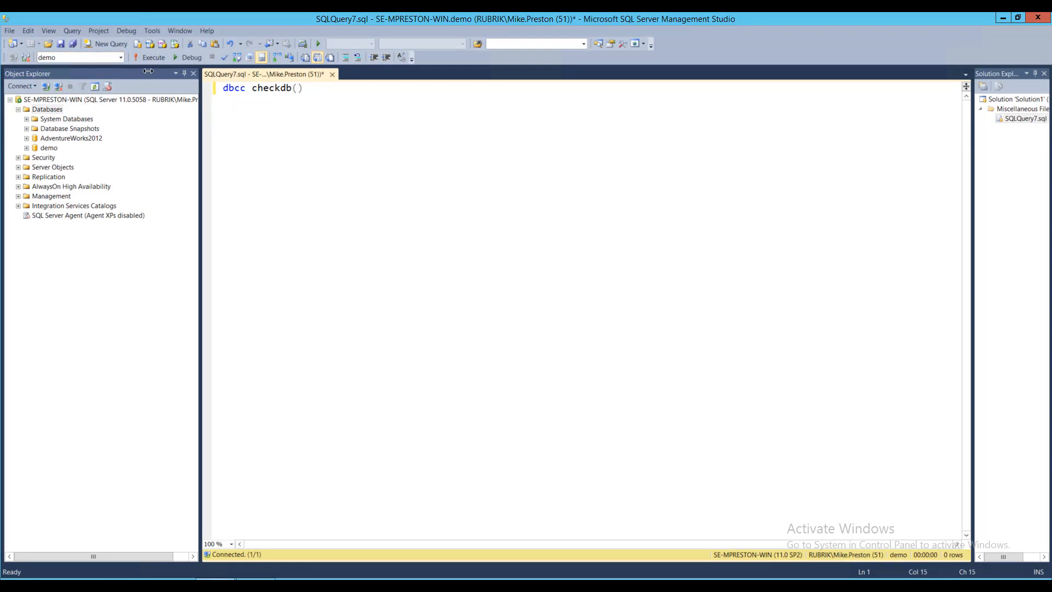
{"action": "left_click", "coordinate": [149, 57]}
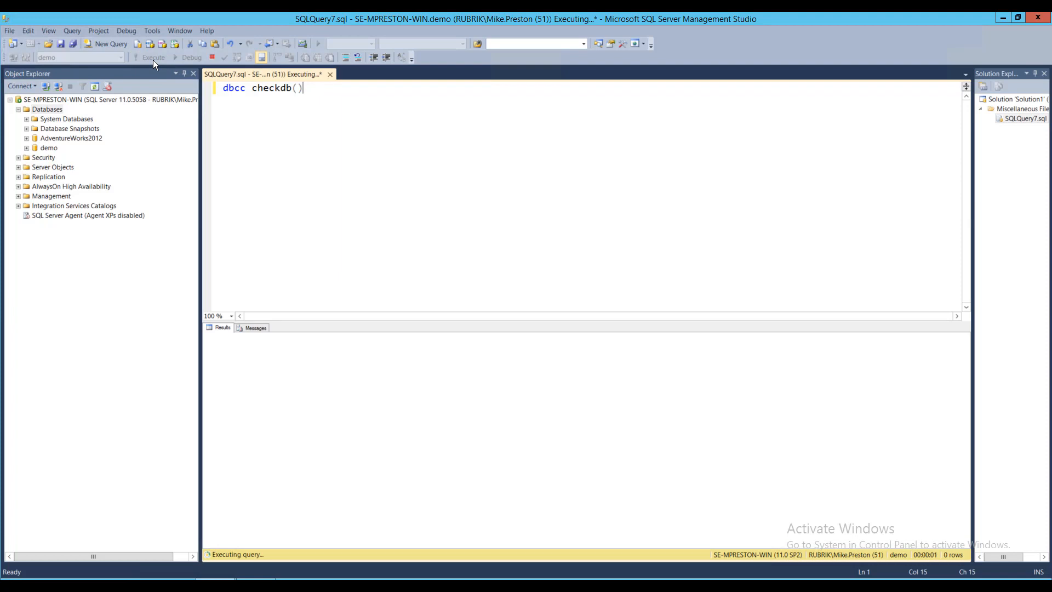
Step: Run dbcc checkdb() on demo and review the messages down to 0 allocation and 0 consistency errors
{"action": "left_click", "coordinate": [149, 57]}
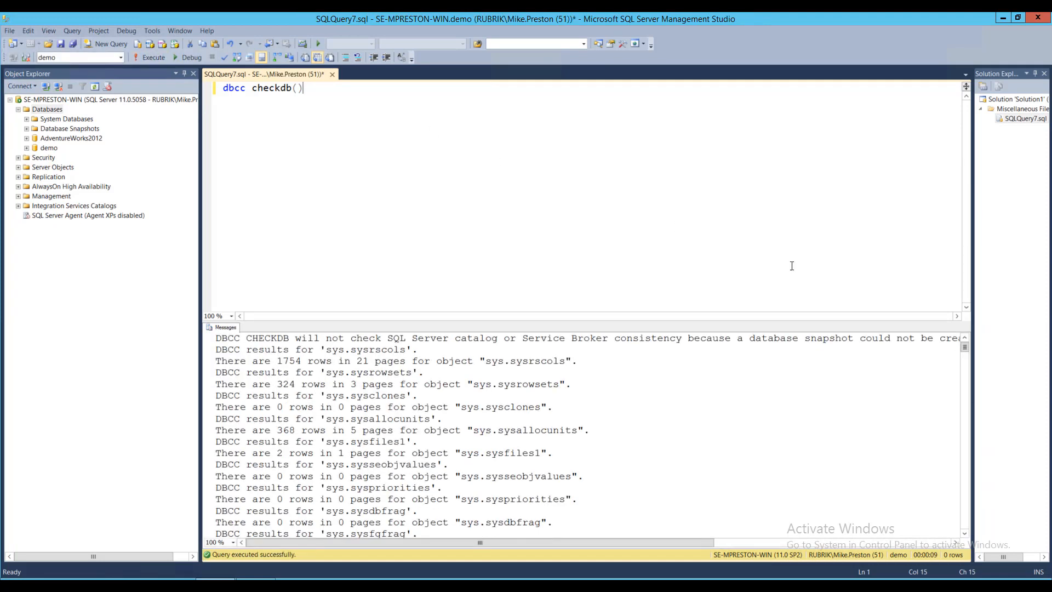
{"action": "scroll", "scroll_direction": "down", "scroll_amount": 3}
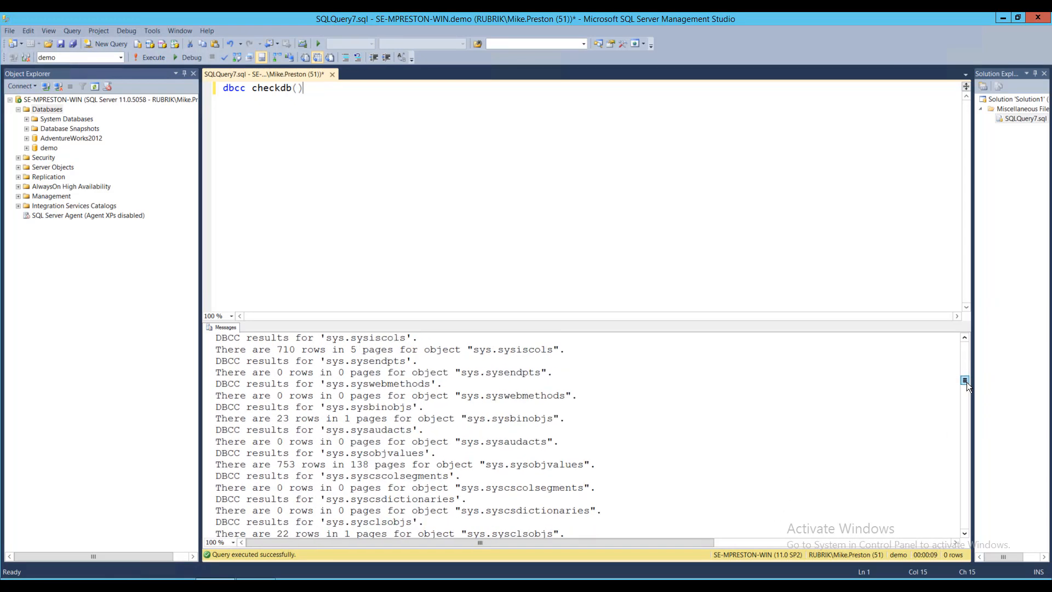
{"action": "scroll", "scroll_direction": "down", "scroll_amount": 3}
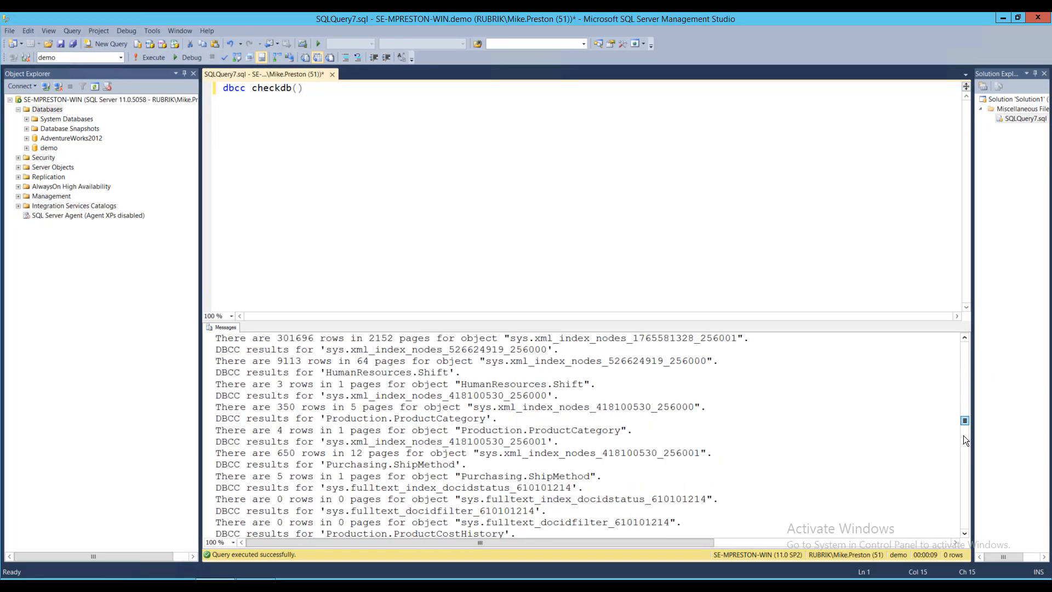
{"action": "scroll", "scroll_direction": "down", "scroll_amount": 3}
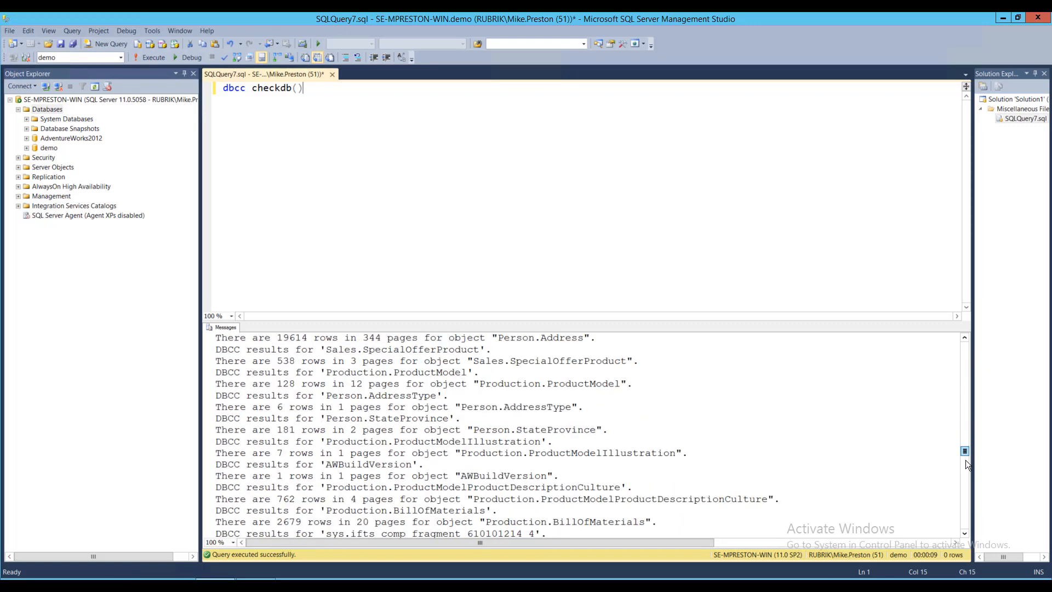
{"action": "scroll", "scroll_direction": "down", "scroll_amount": 3}
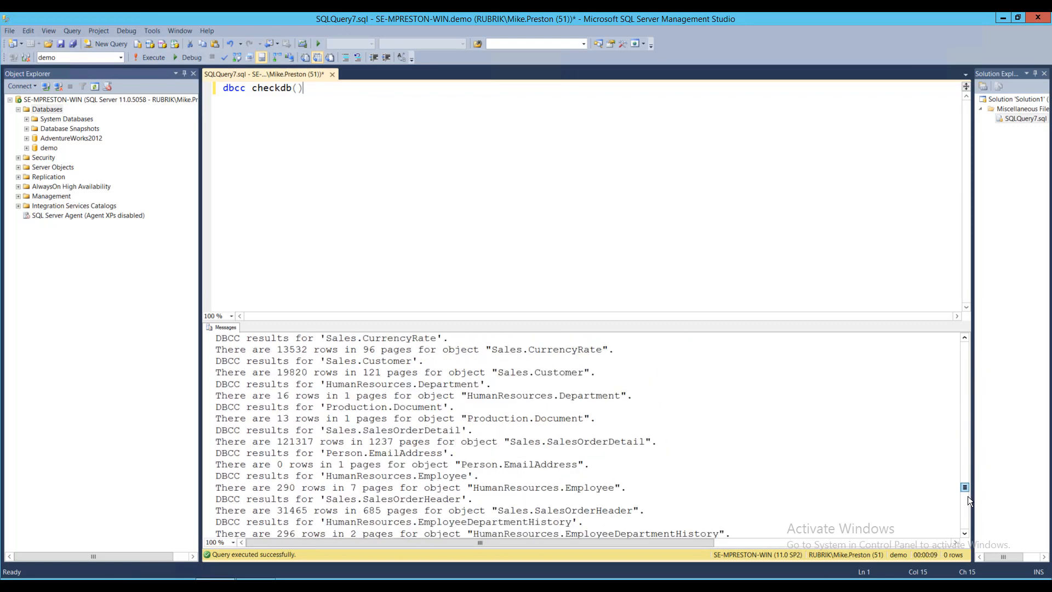
{"action": "scroll", "scroll_direction": "down", "scroll_amount": 3}
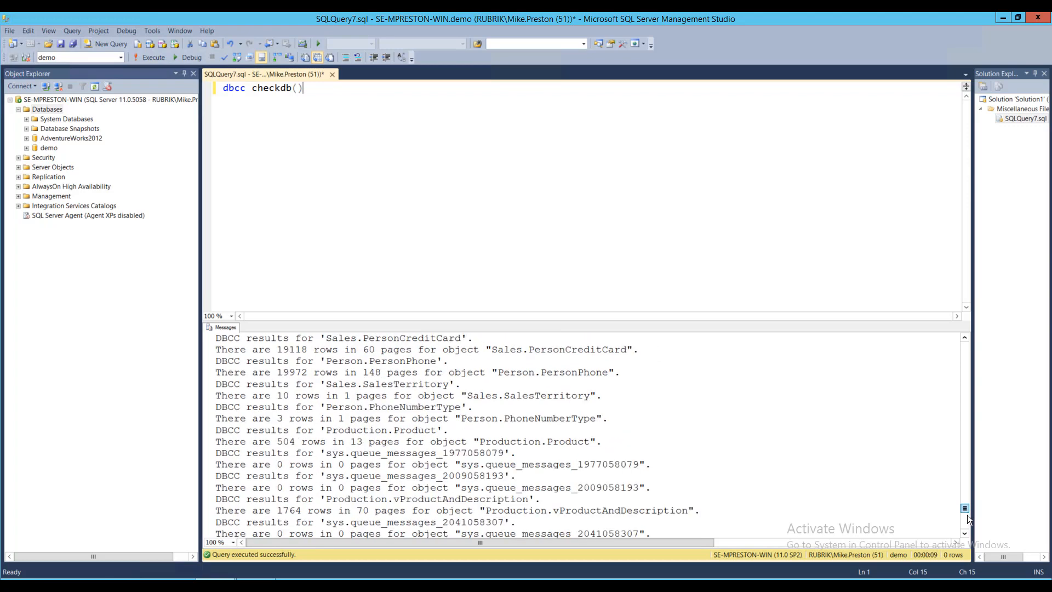
{"action": "scroll", "scroll_direction": "down", "scroll_amount": 3}
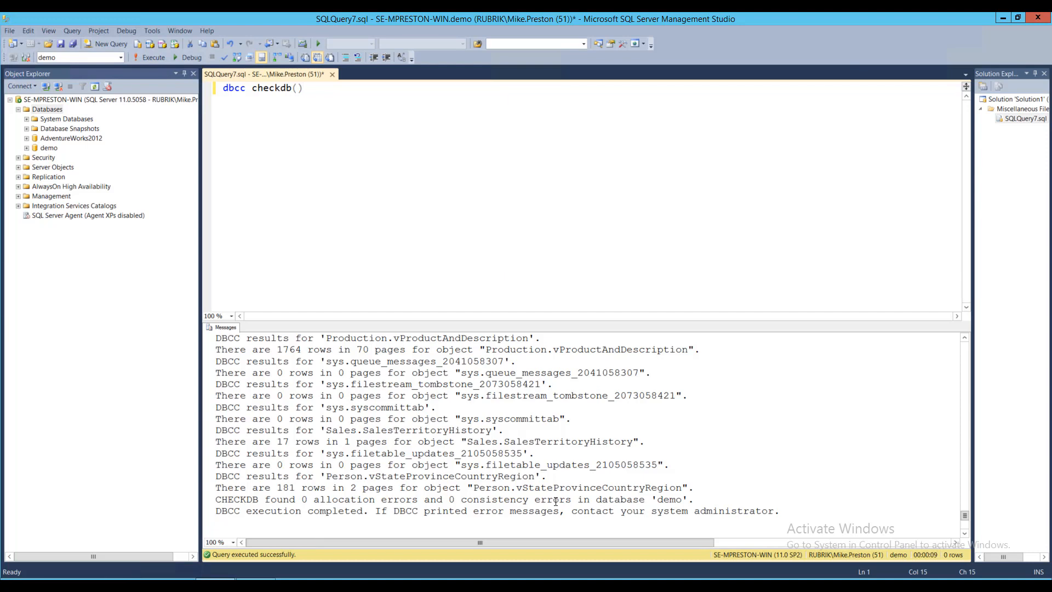
{"action": "left_click", "coordinate": [303, 88]}
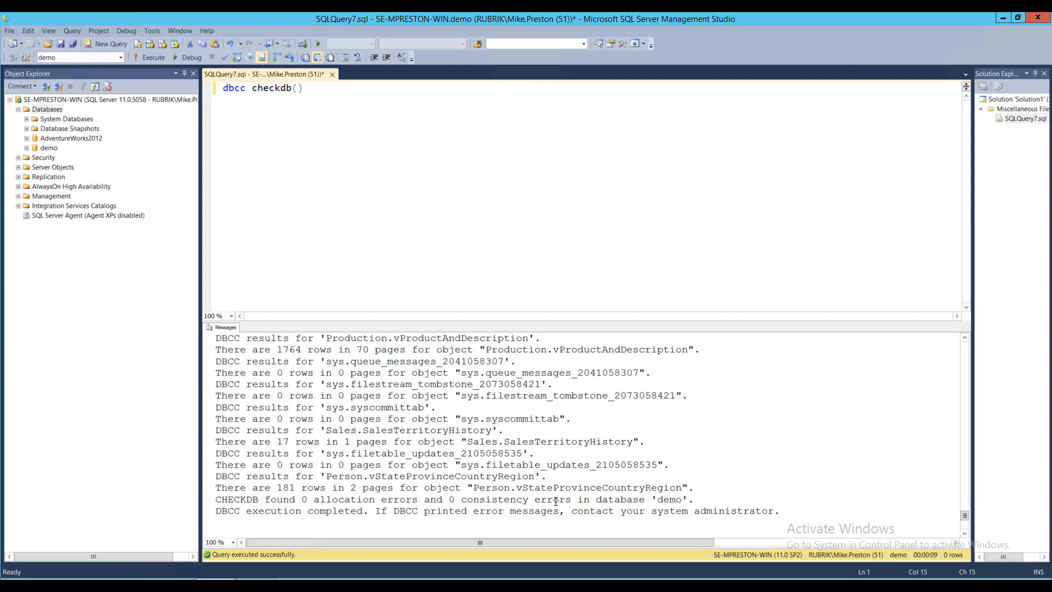
{"action": "left_click", "coordinate": [304, 87]}
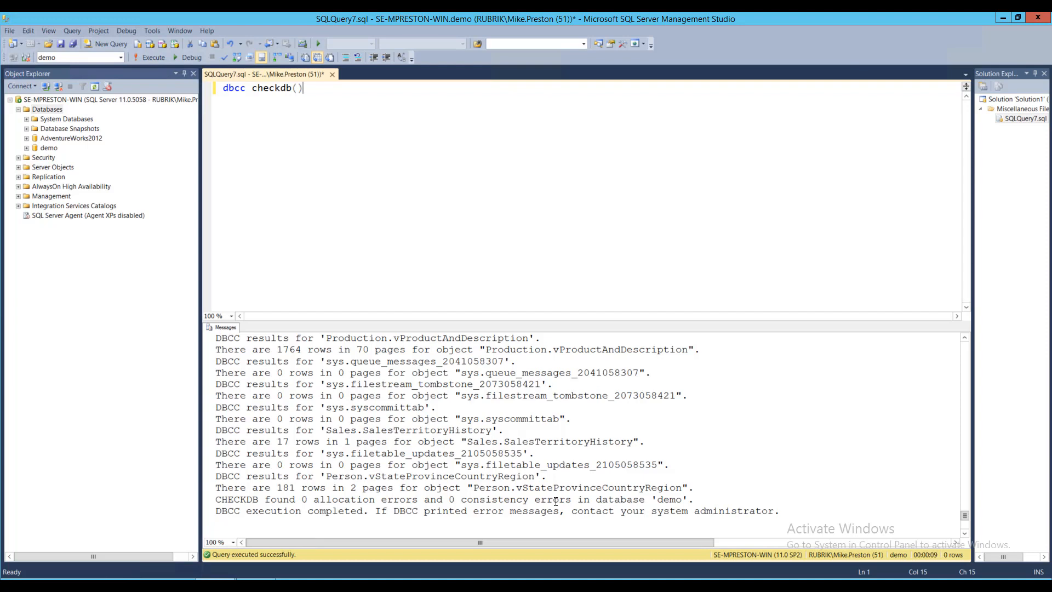
{"action": "mouse_move", "coordinate": [633, 251]}
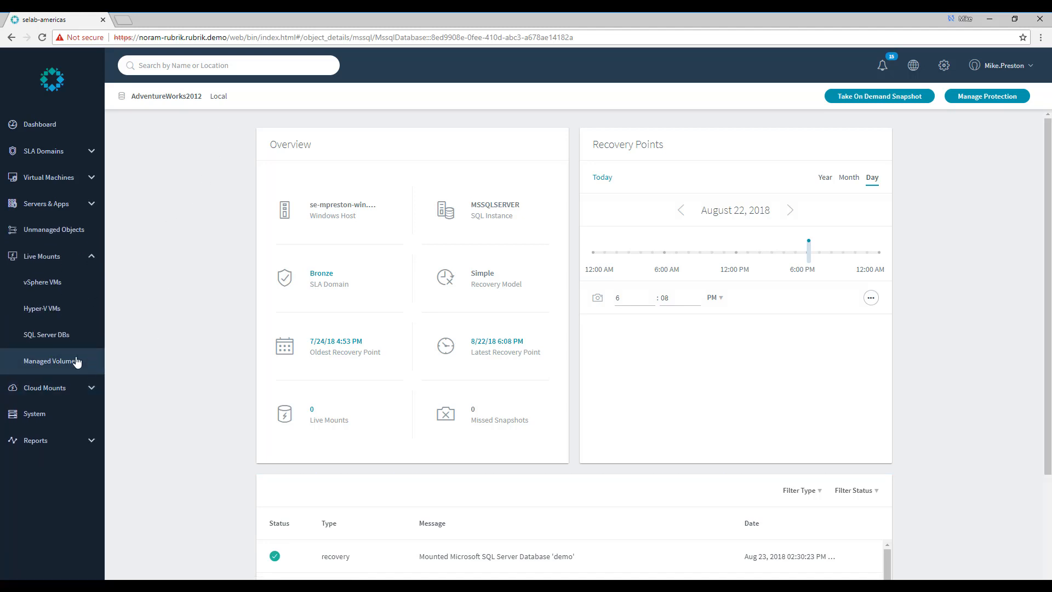
Step: Unmount the demo live mount from the SQL Server DBs live mounts list
{"action": "left_click", "coordinate": [46, 334]}
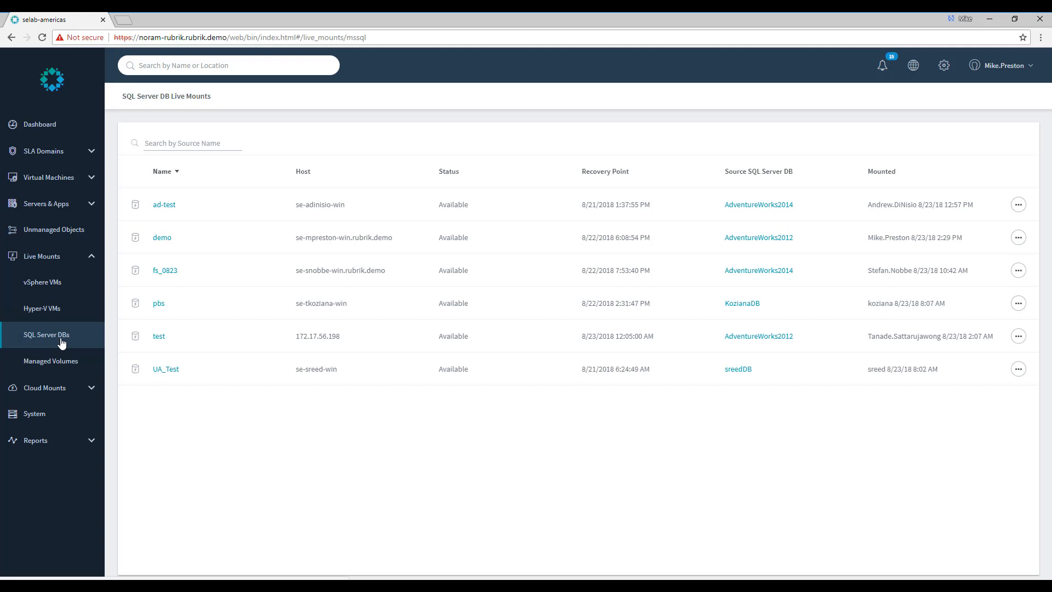
{"action": "mouse_move", "coordinate": [175, 253]}
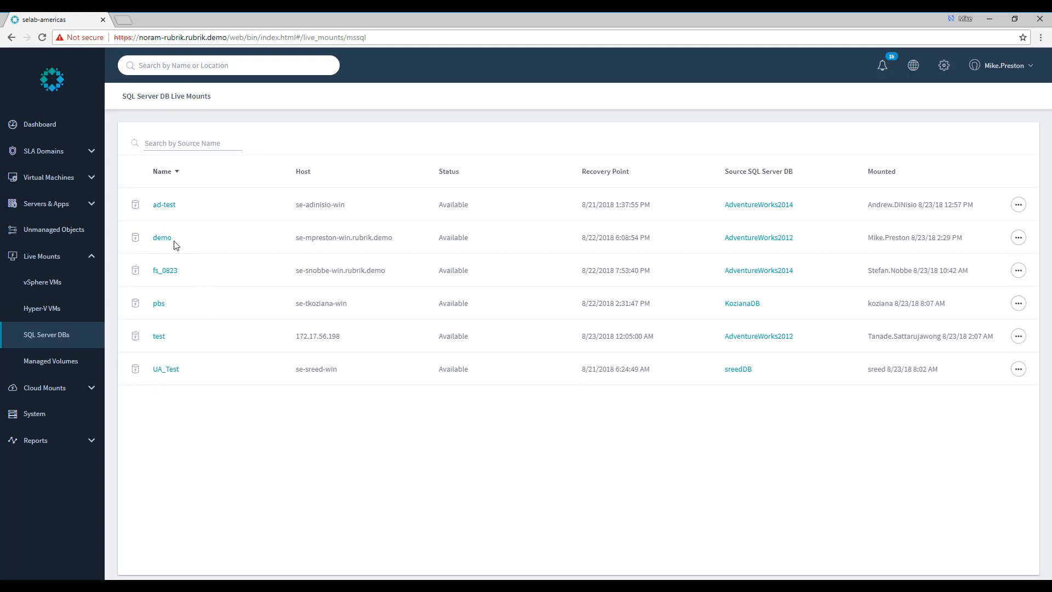
{"action": "mouse_move", "coordinate": [835, 242]}
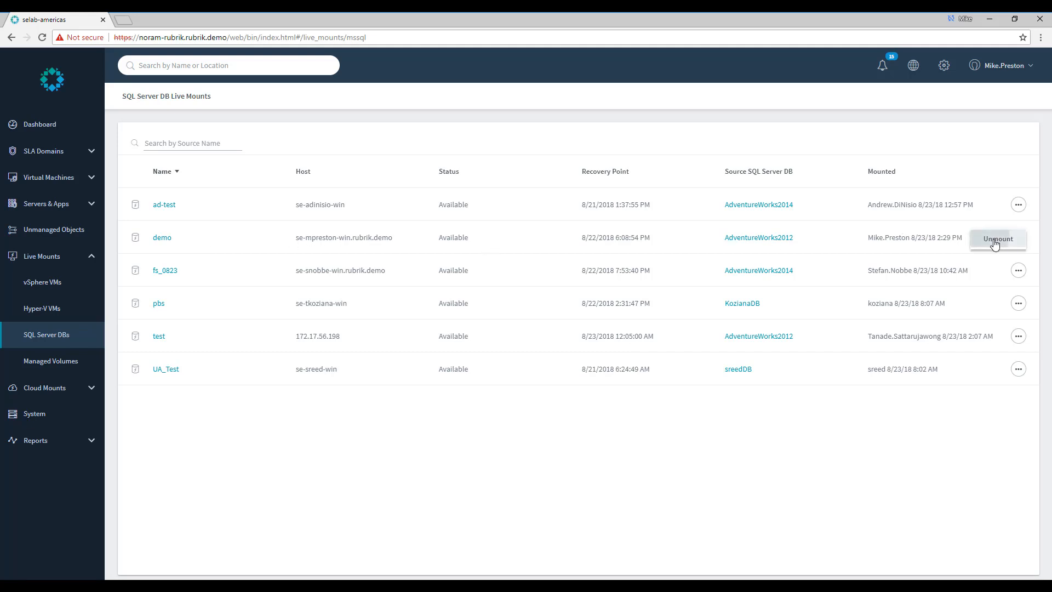
{"action": "left_click", "coordinate": [997, 239]}
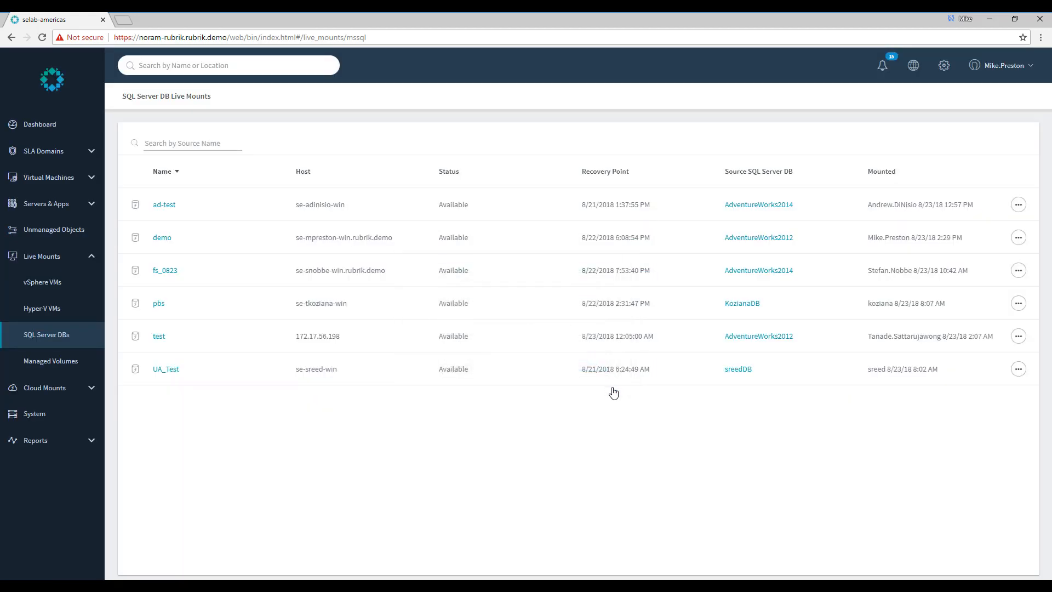
{"action": "mouse_move", "coordinate": [541, 375]}
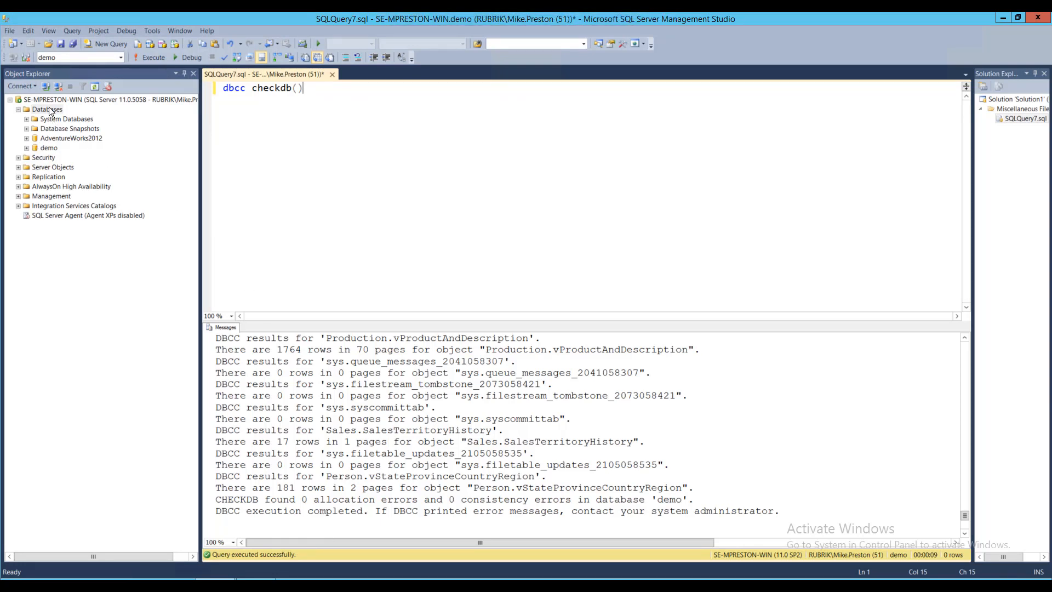
Step: Refresh the Databases list in Object Explorer so demo no longer appears
{"action": "right_click", "coordinate": [47, 109]}
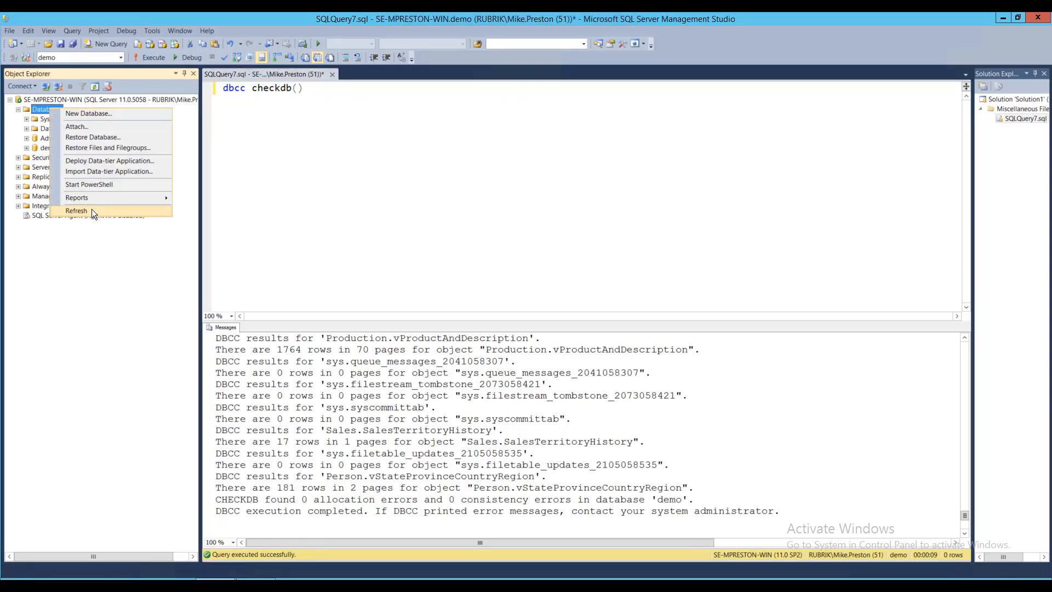
{"action": "left_click", "coordinate": [76, 210]}
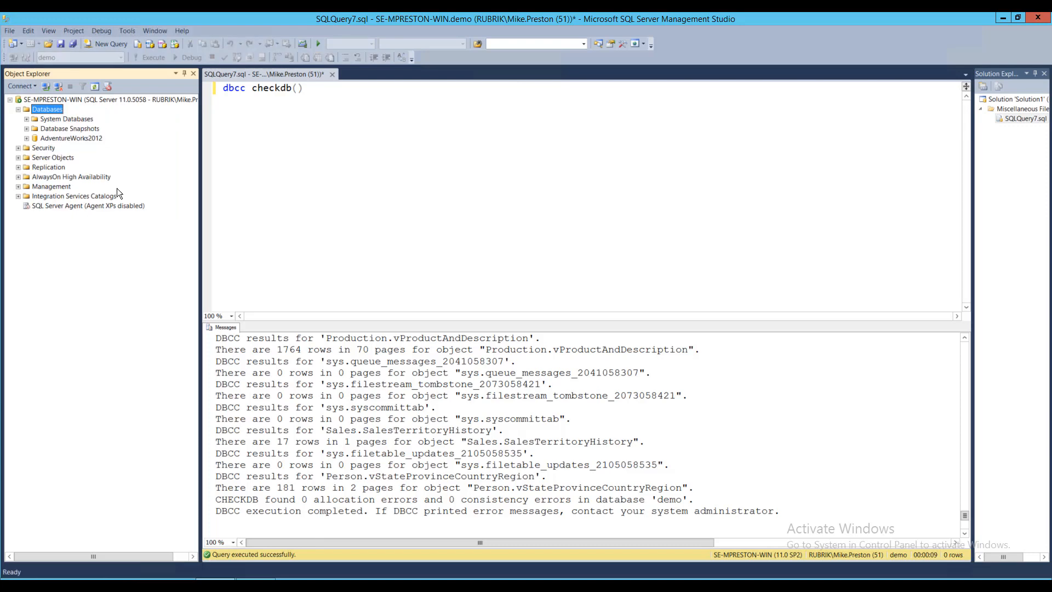